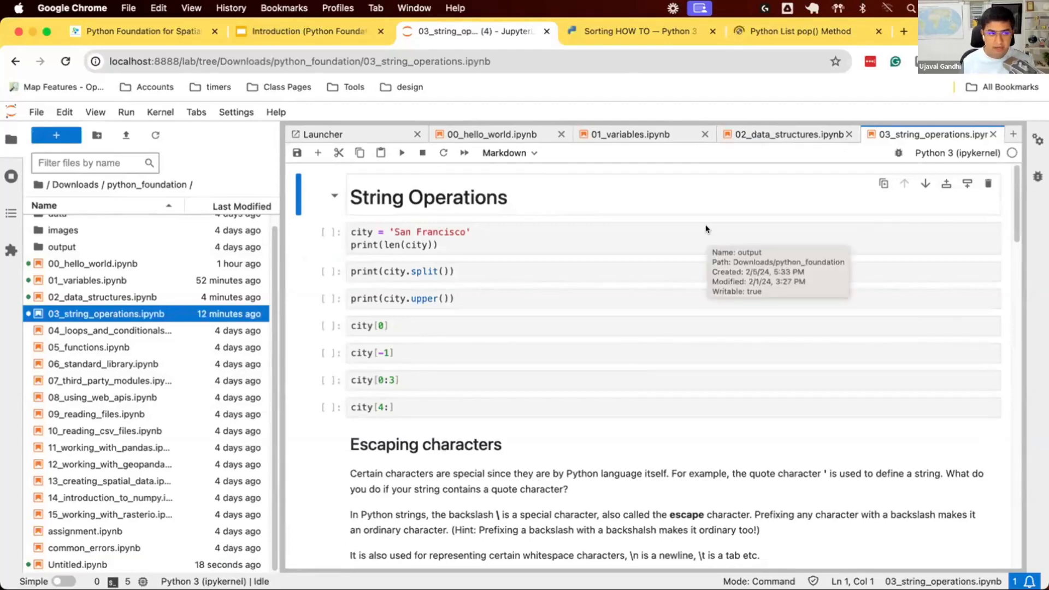
mouse_move(538, 267)
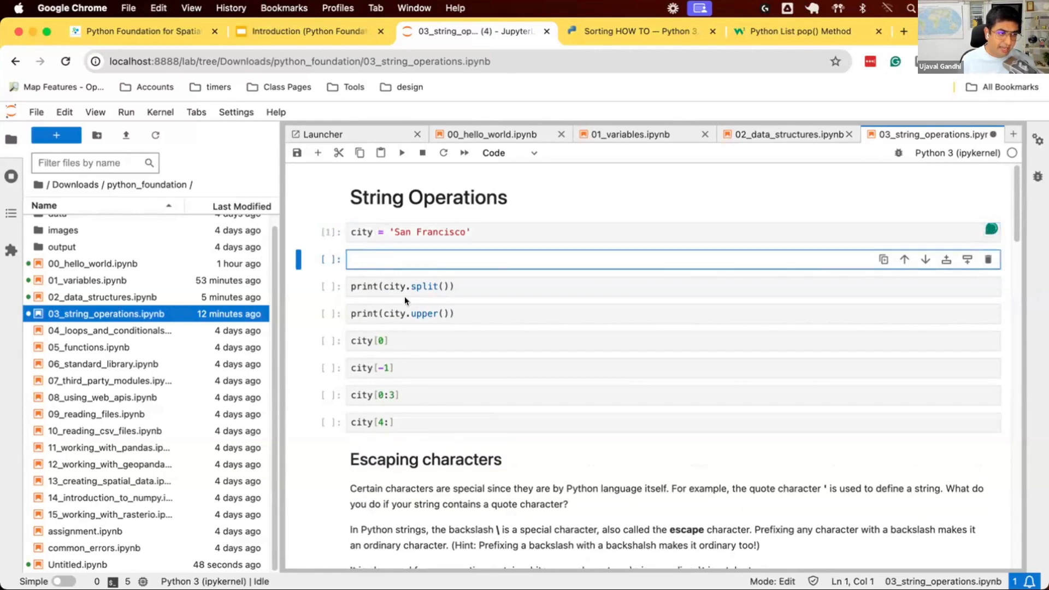
- Print len(city) giving 13, then move to the city.split() cell
type("print(len(city))")
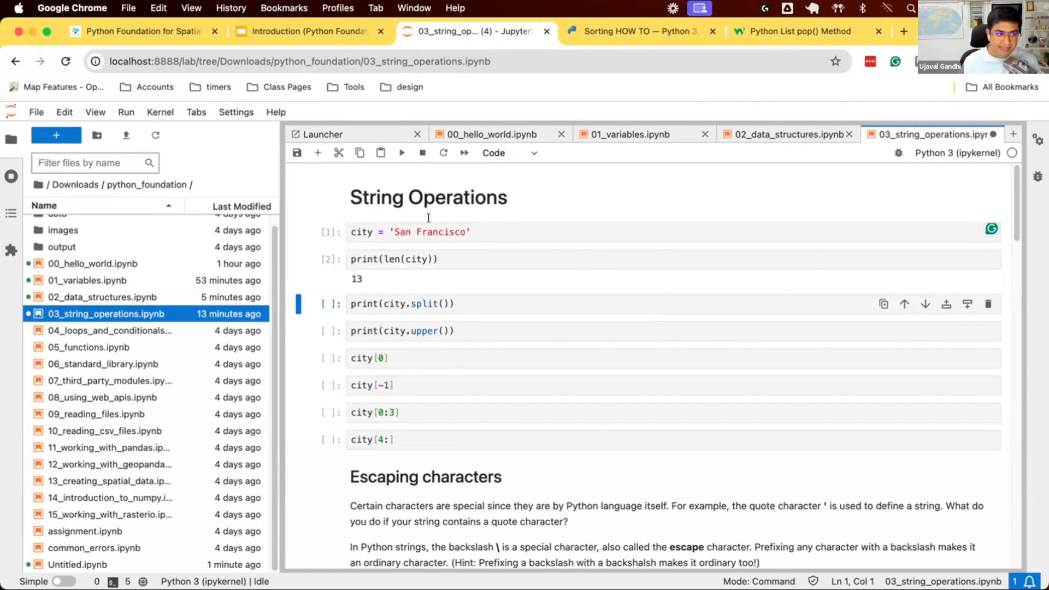
left_click(410, 231)
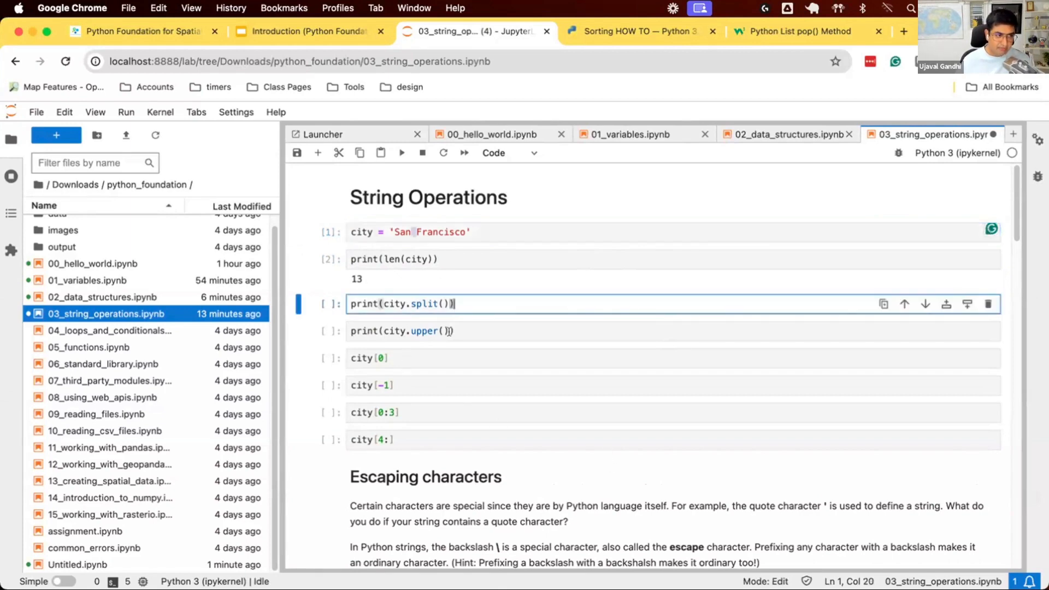
mouse_move(469, 342)
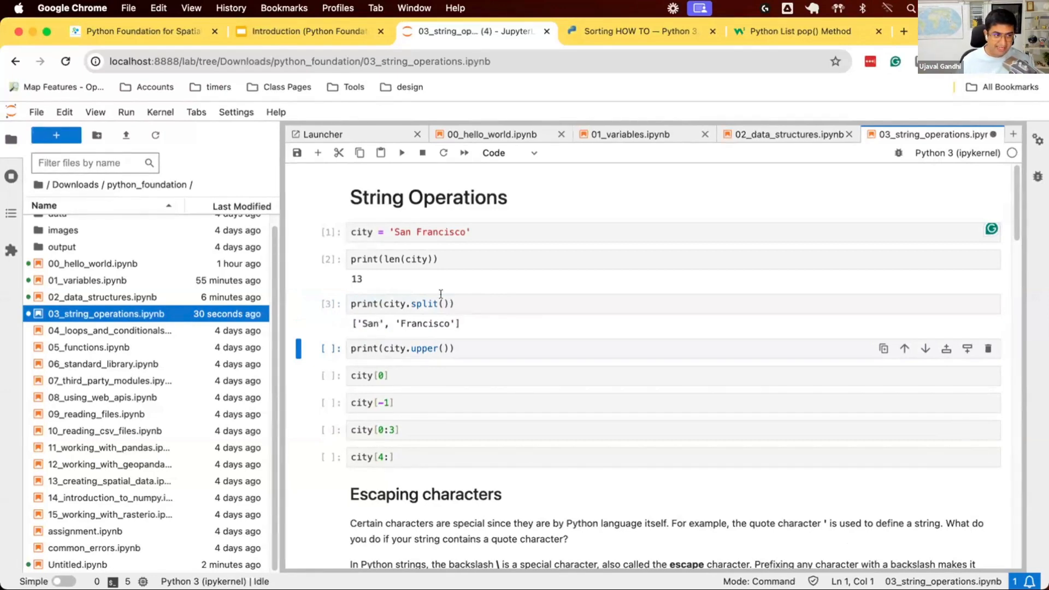
- Index the split result with [0] and [1], then rerun split() without an index
type("[0]")
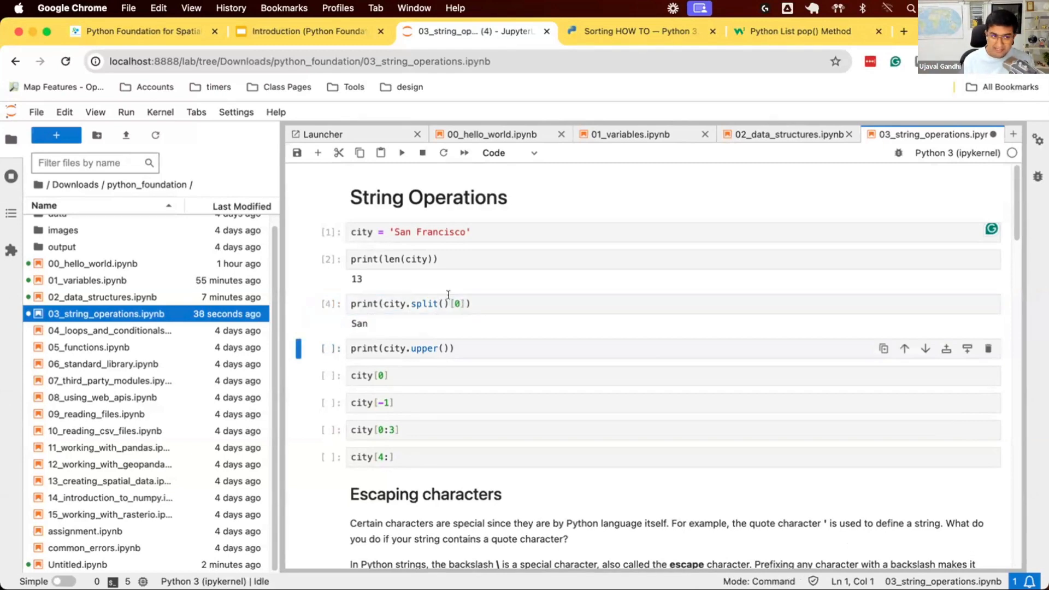
left_click(448, 304)
type("1")
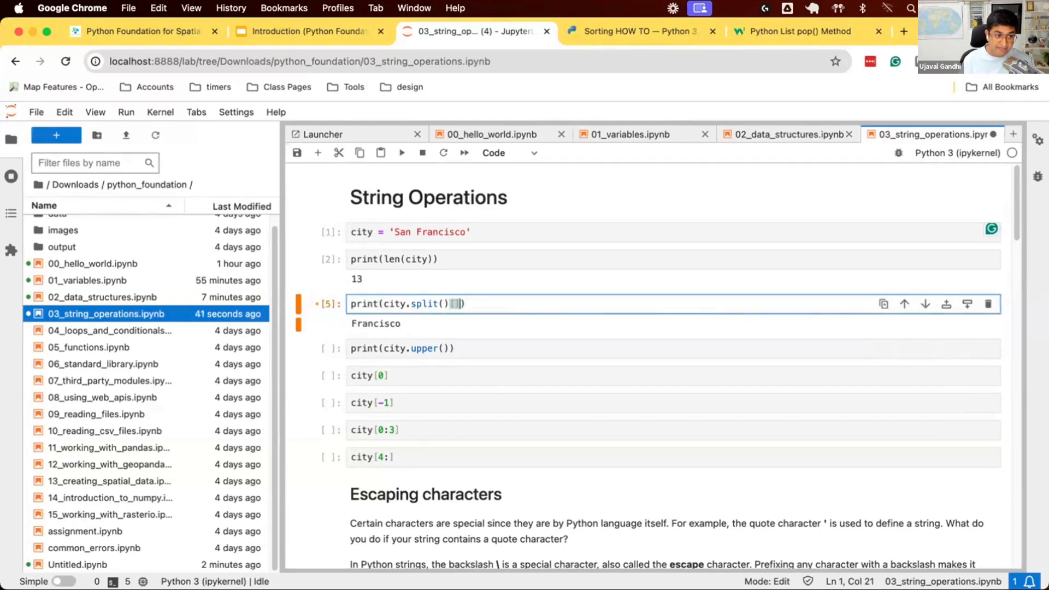
key("Shift+Enter")
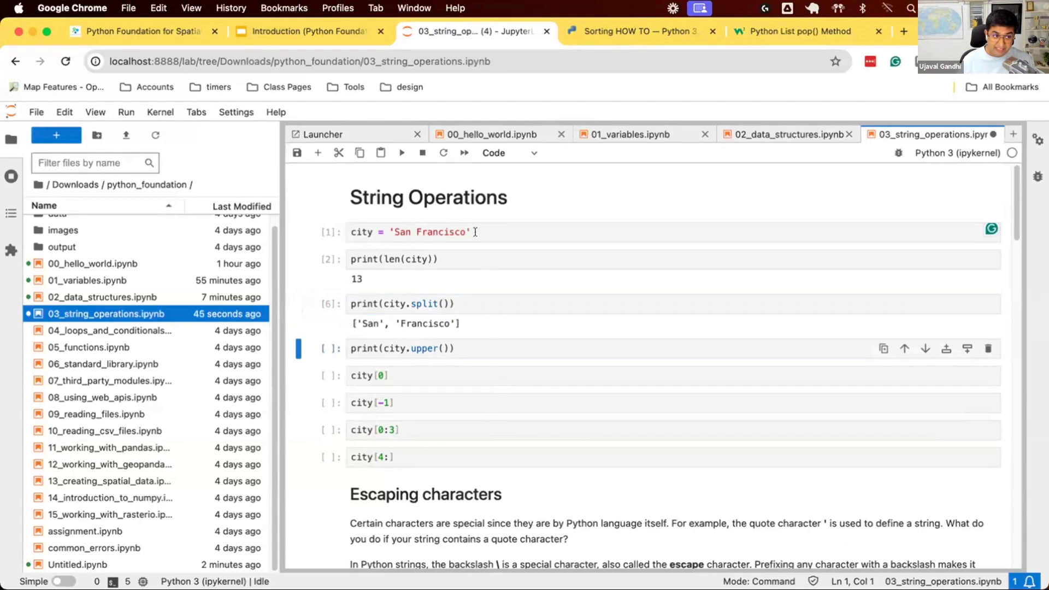
- Split 'San Francisco,California' with split(','), then restore city to 'San Francisco'
type(", Californ")
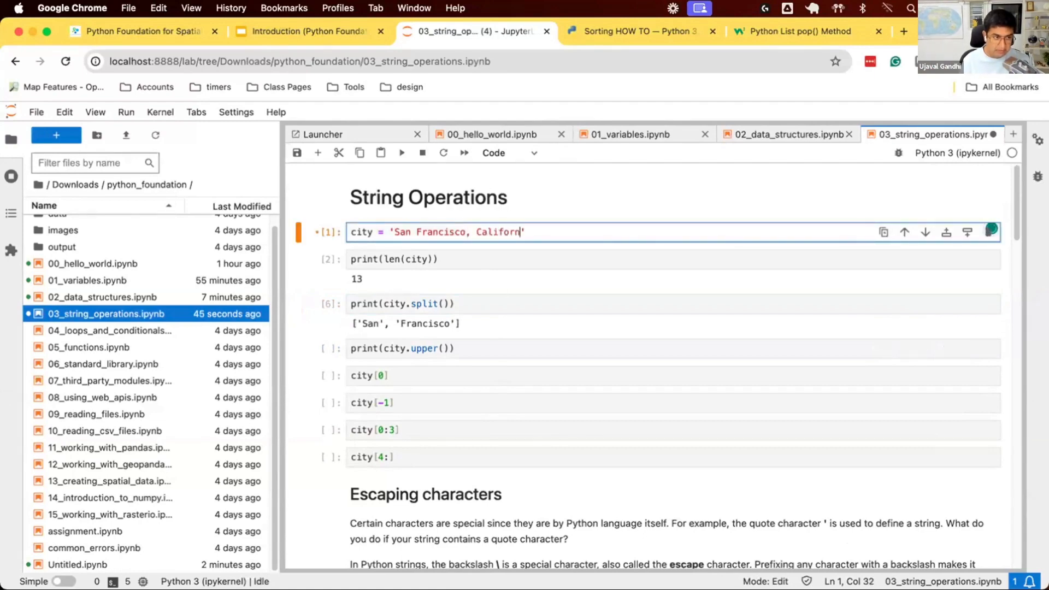
type("ia'")
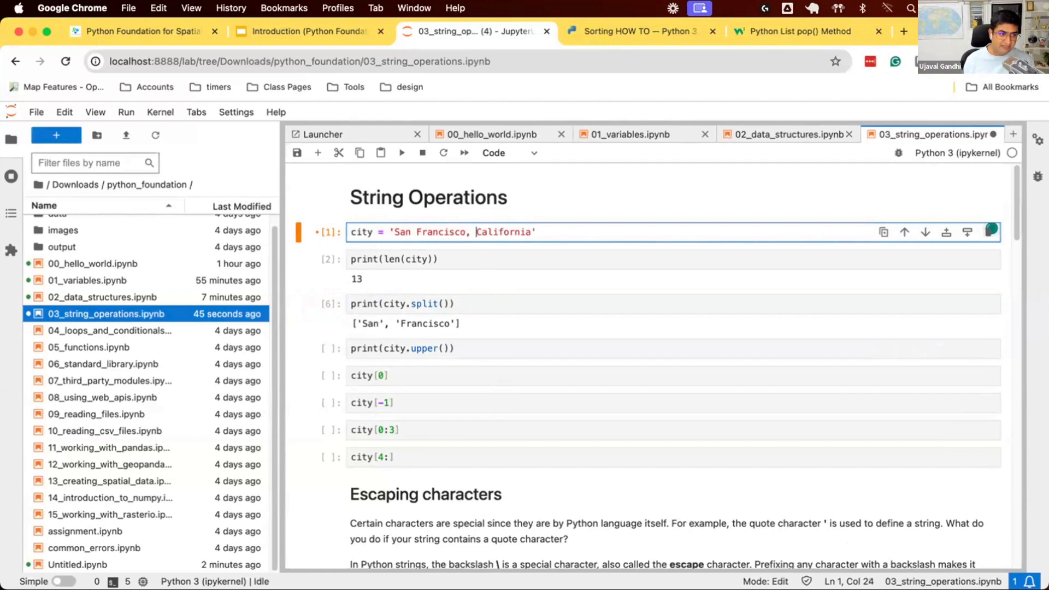
key("Backspace")
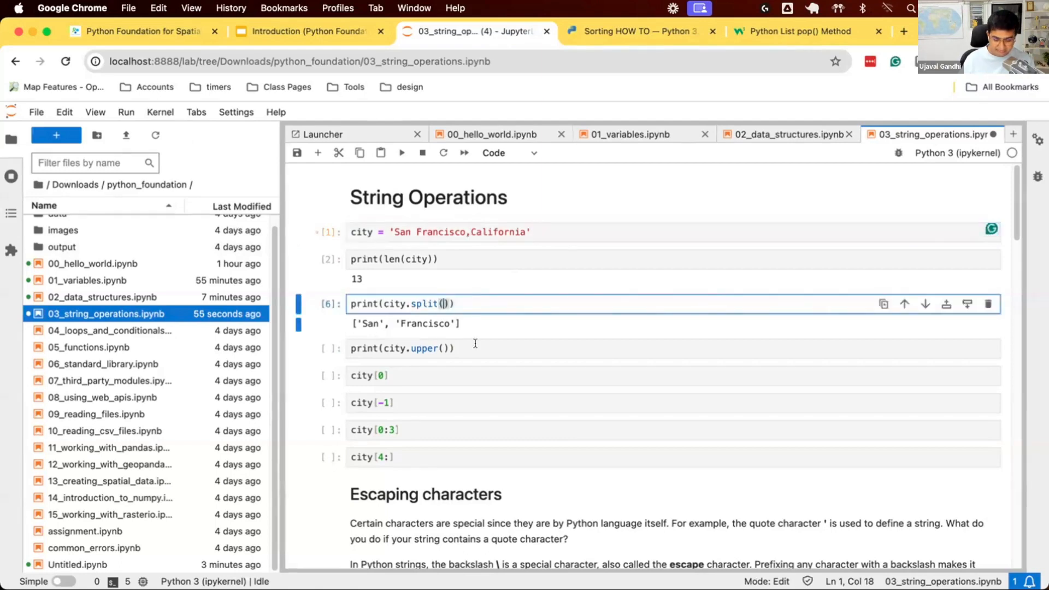
type("','")
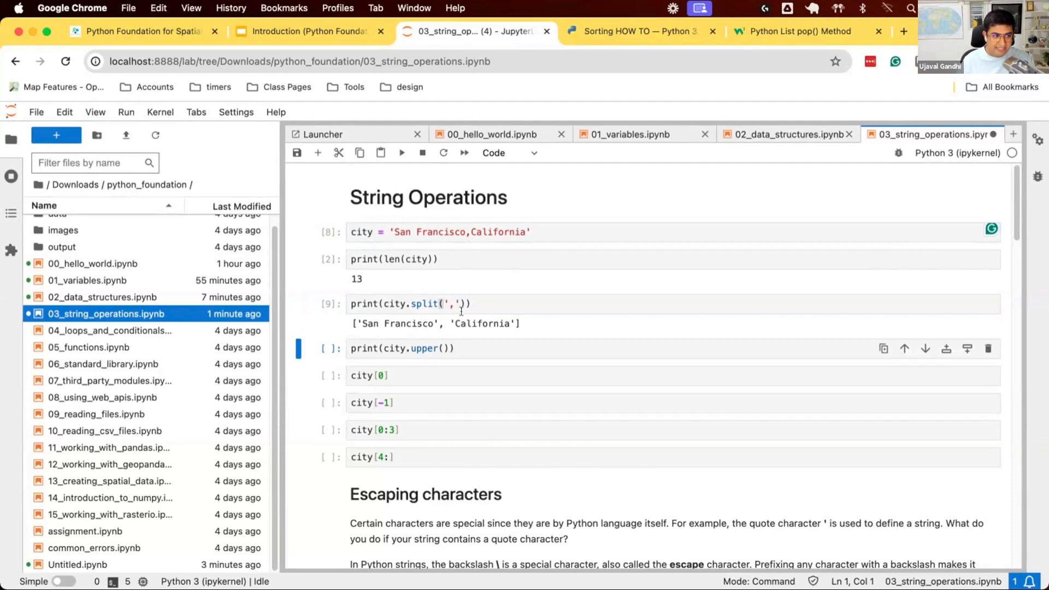
left_click(463, 304)
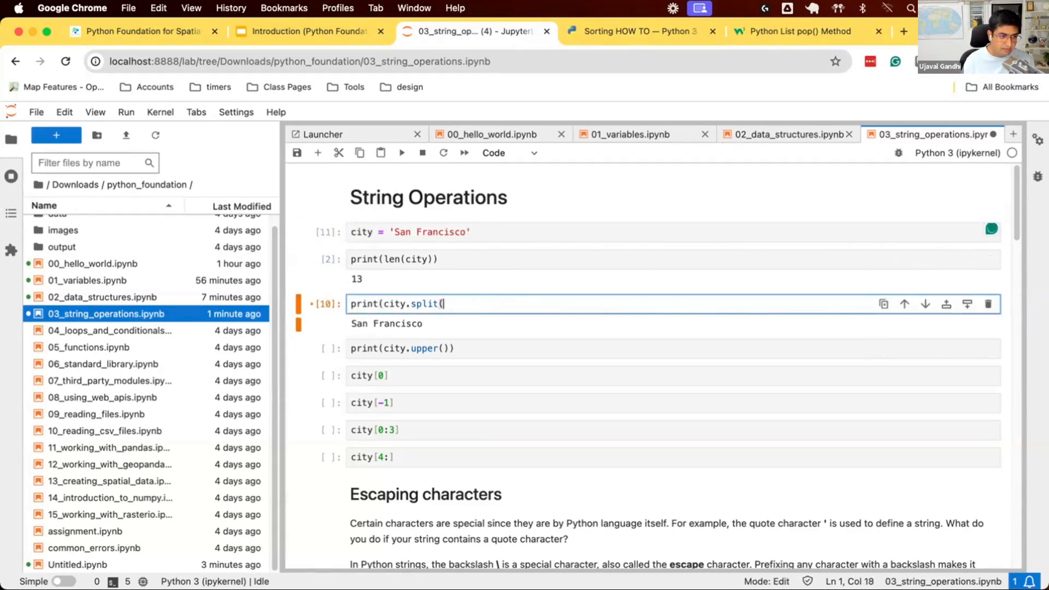
type("))")
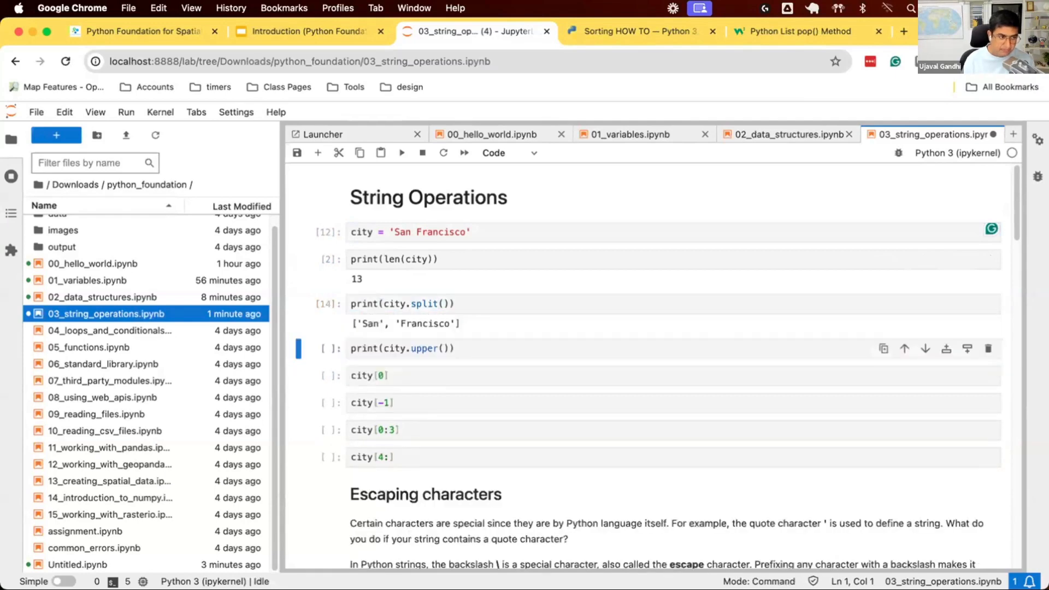
- Run the upper, city[0] and city[-1] cells giving SAN FRANCISCO, 'S' and 'o'
left_click(481, 348)
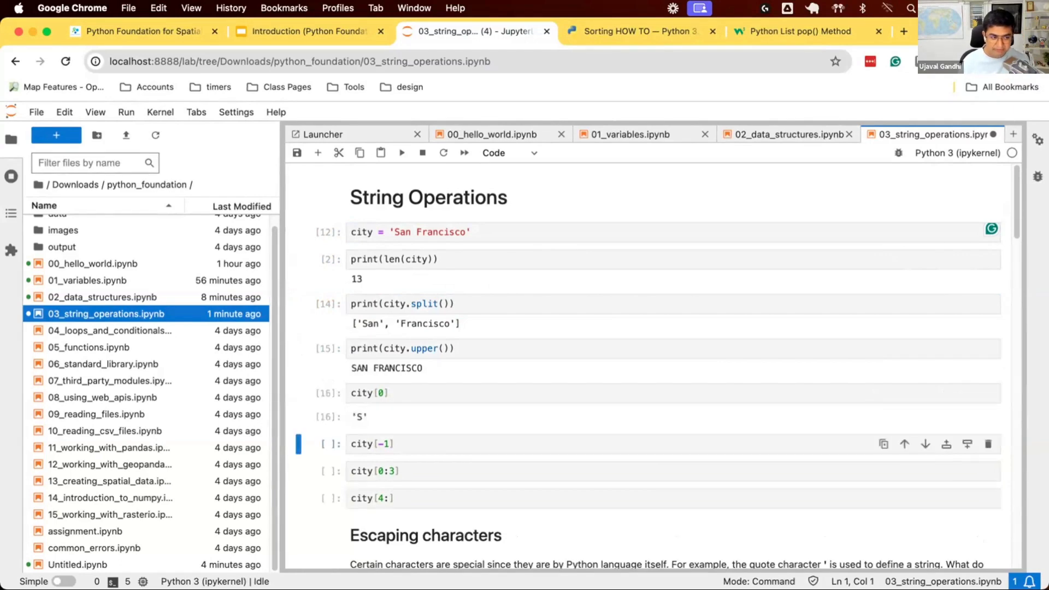
key("cmd+s")
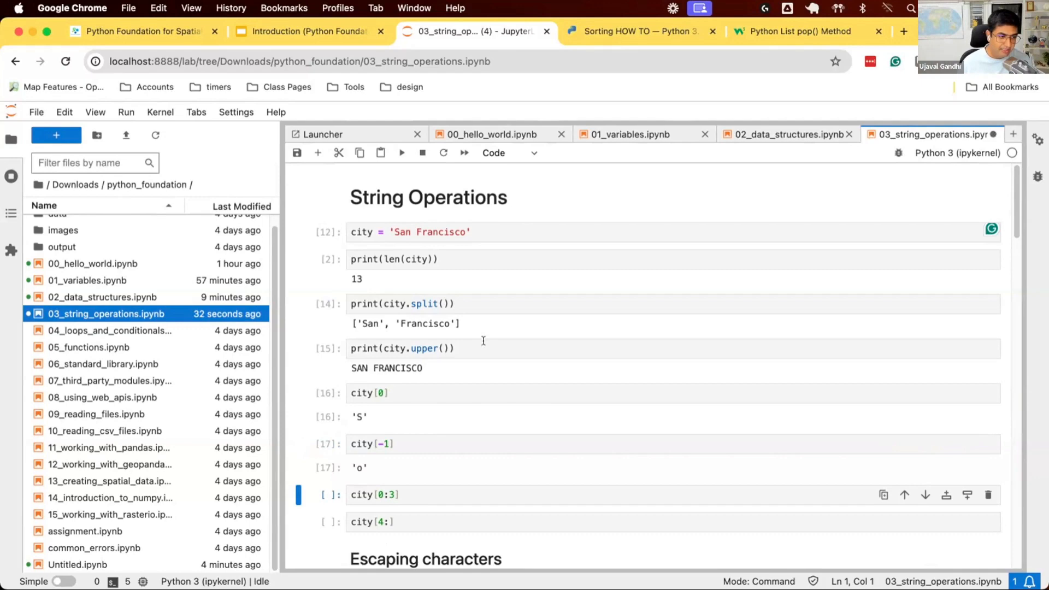
mouse_move(374, 409)
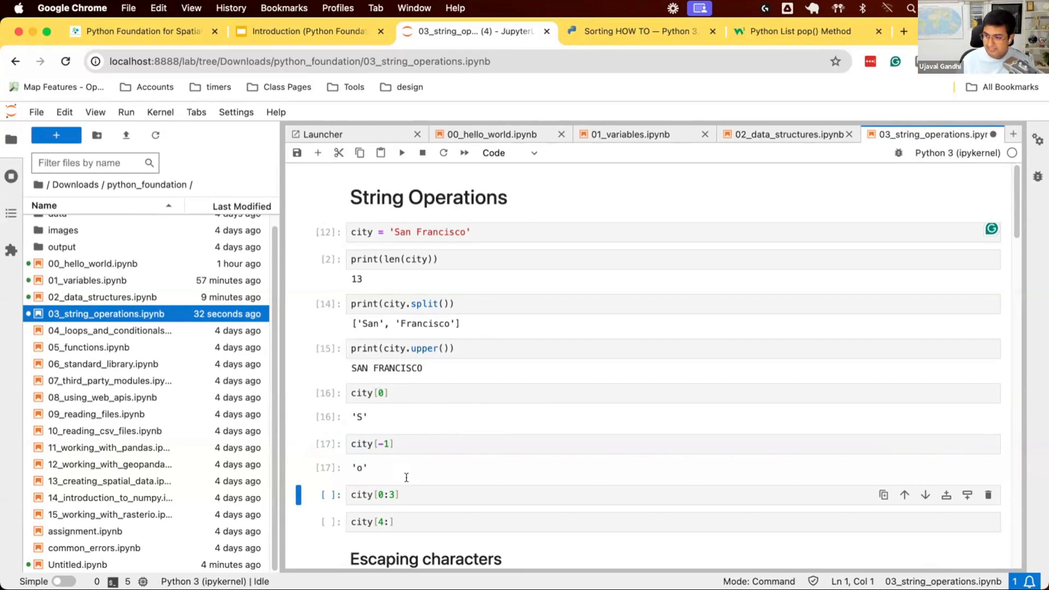
- Insert a cell above city[0:3] holding the list[start:end:step] slicing note
left_click(409, 495)
type("list")
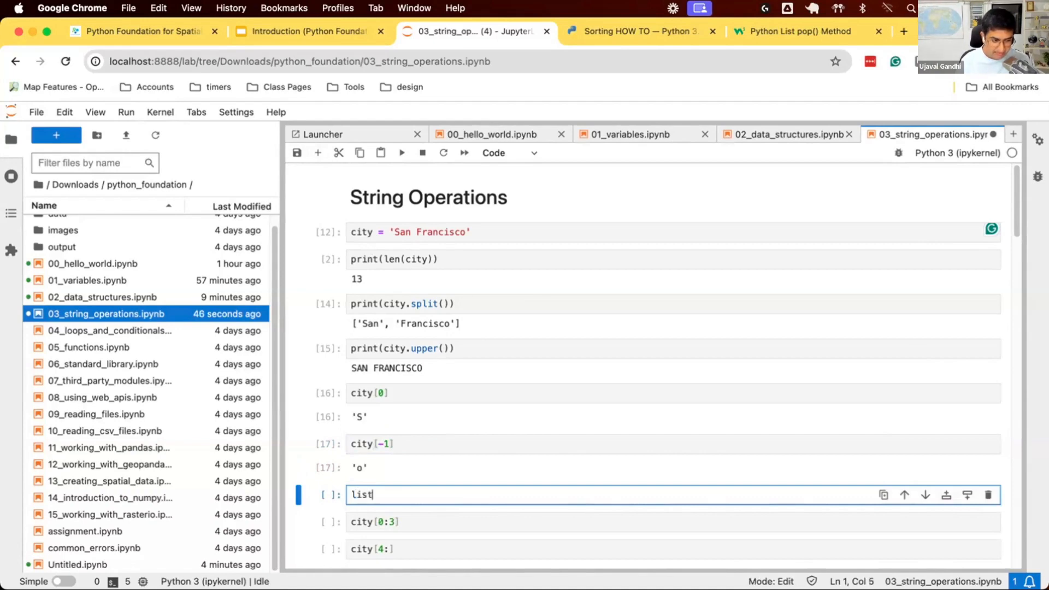
type("[index;")
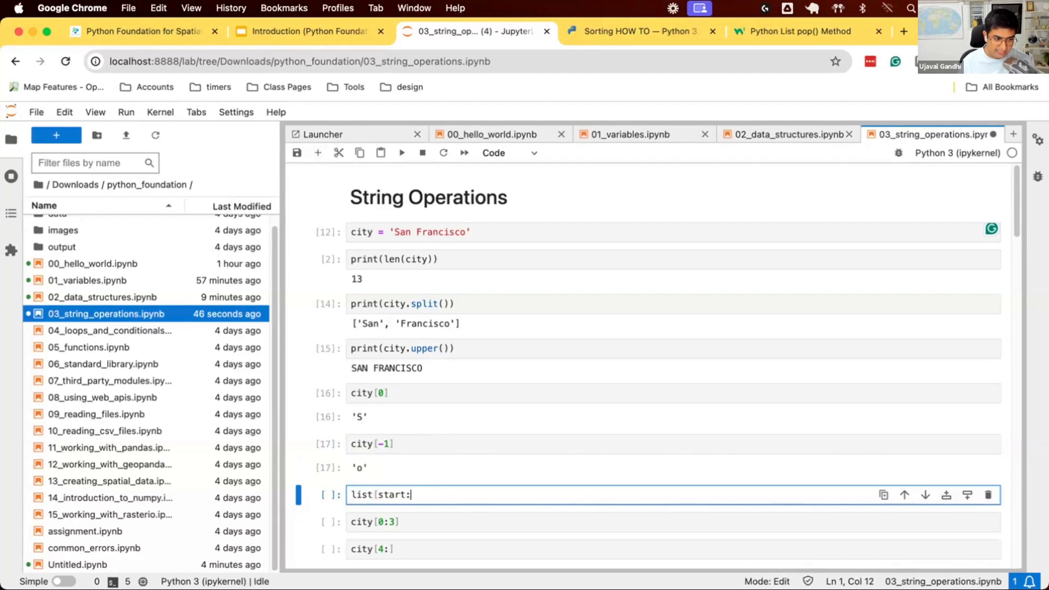
type("end:step")
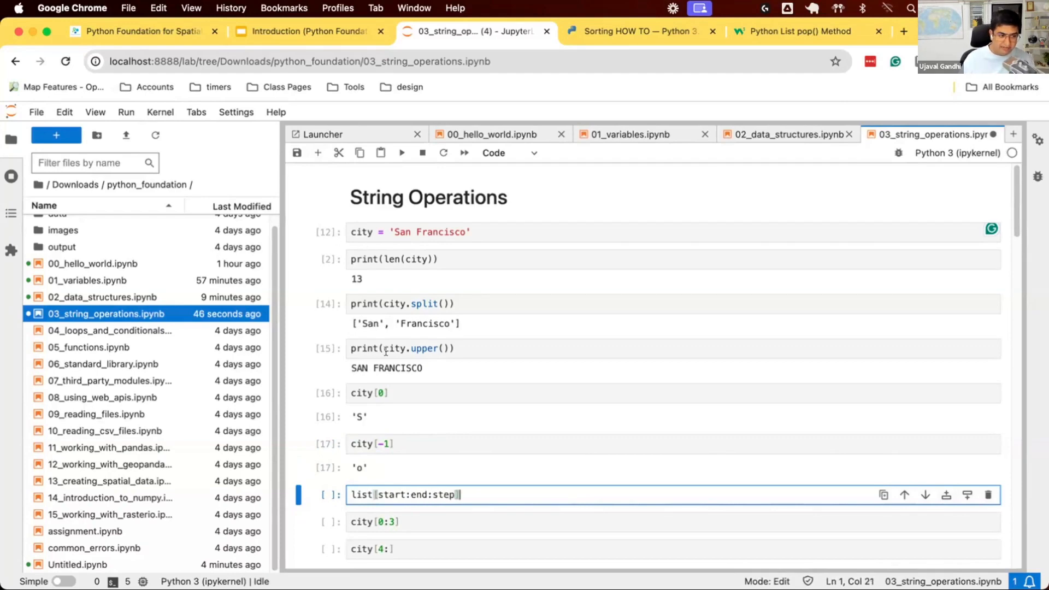
- Review indexing in city[0], then run city[0:3] to get 'San'
left_click(369, 392)
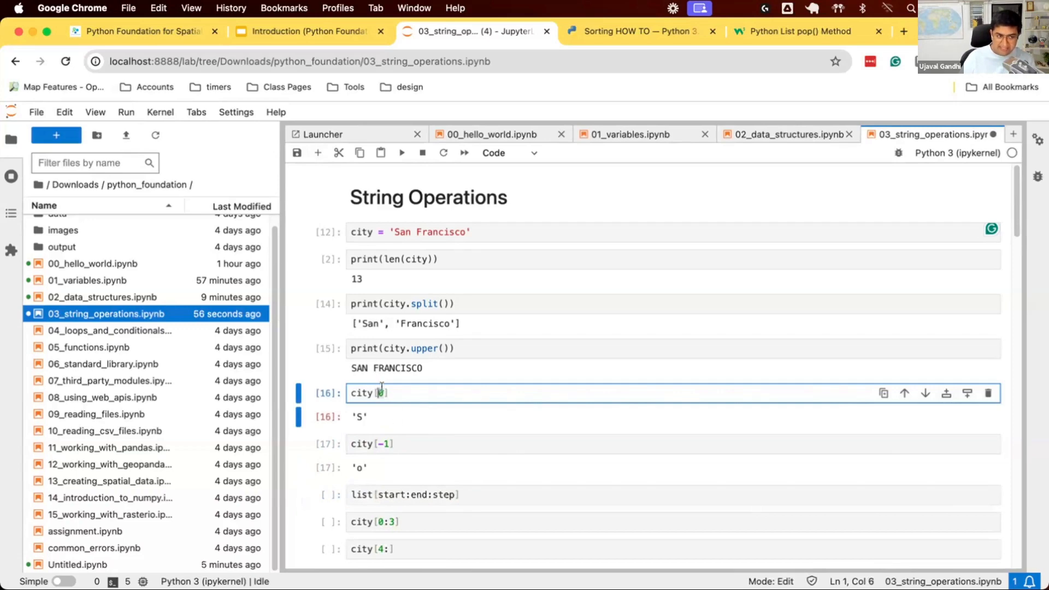
left_click(401, 495)
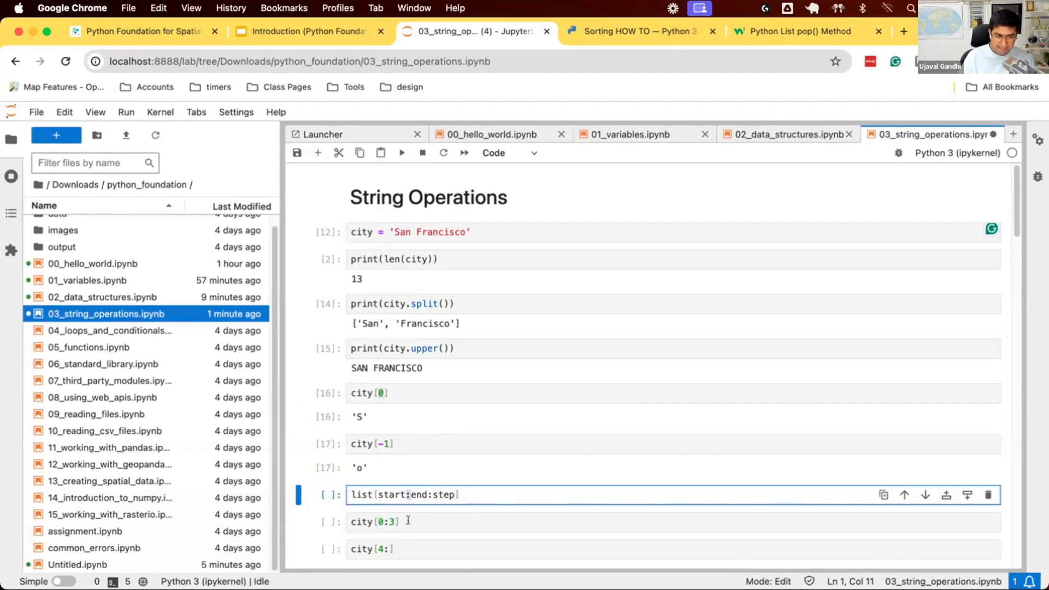
left_click(406, 521)
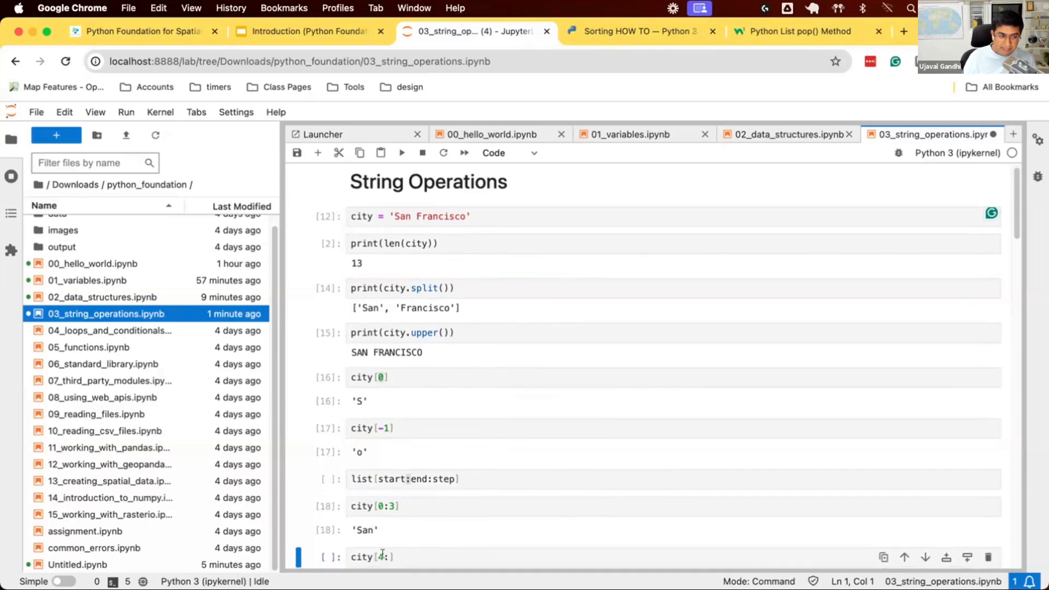
- Run city[4:] for 'Francisco', city[:] for the full string, and city[::-1] for 'ocsicnarF naS'
left_click(404, 480)
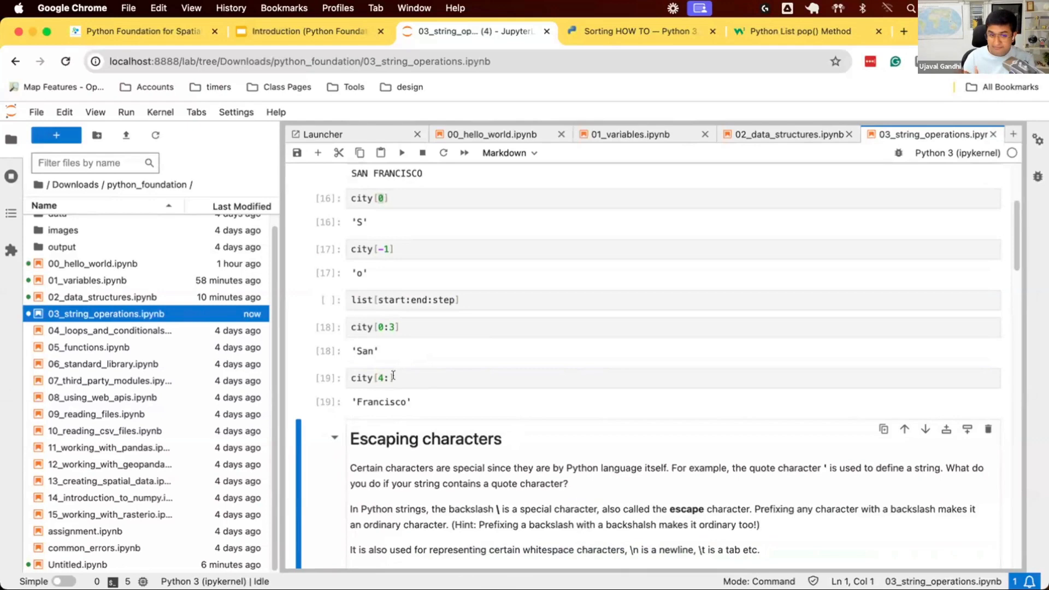
left_click(391, 377)
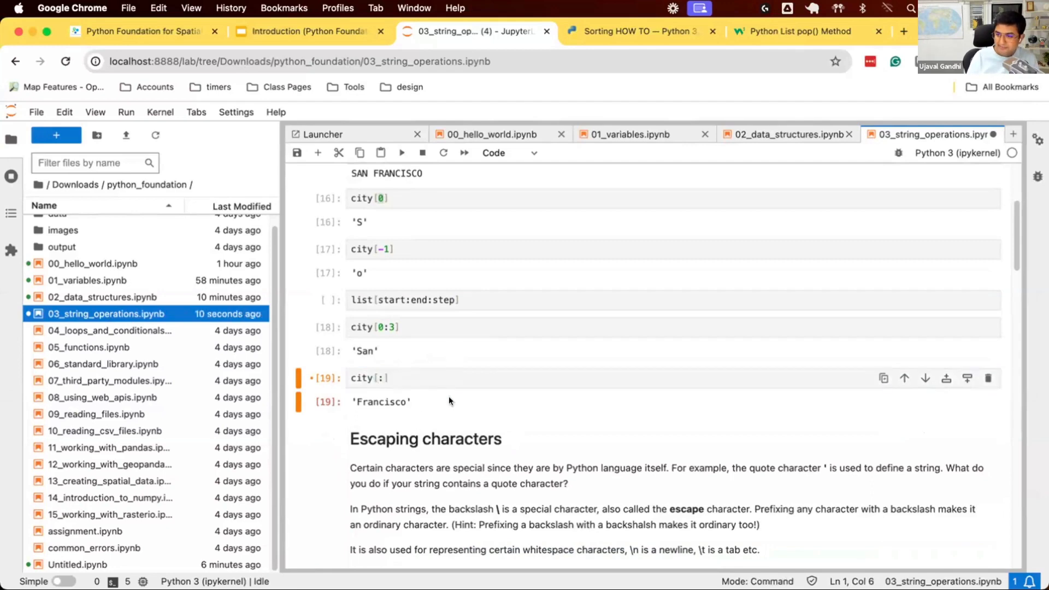
left_click(380, 378)
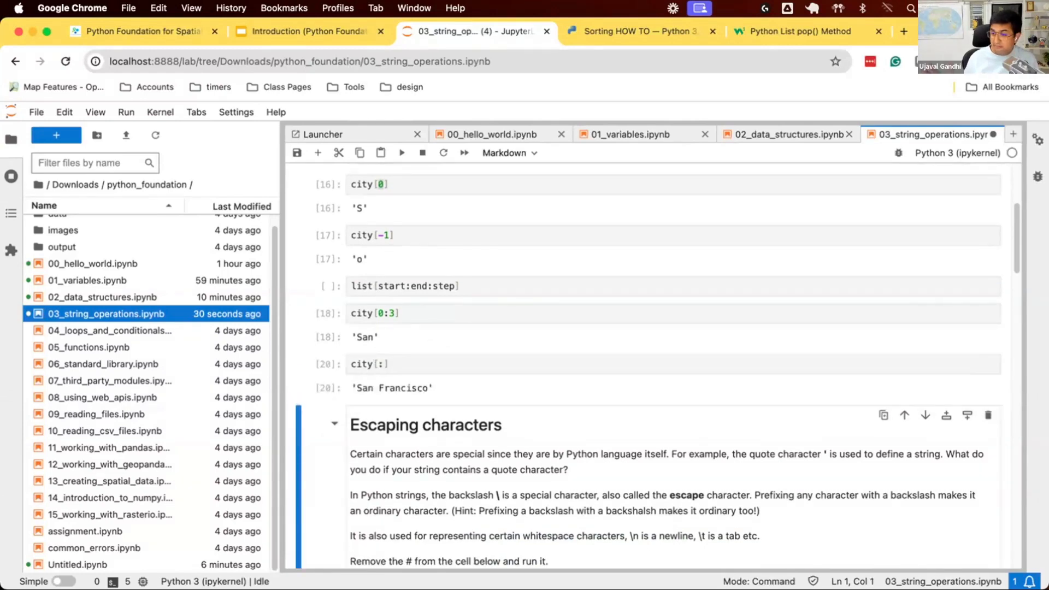
mouse_move(378, 376)
type(":2")
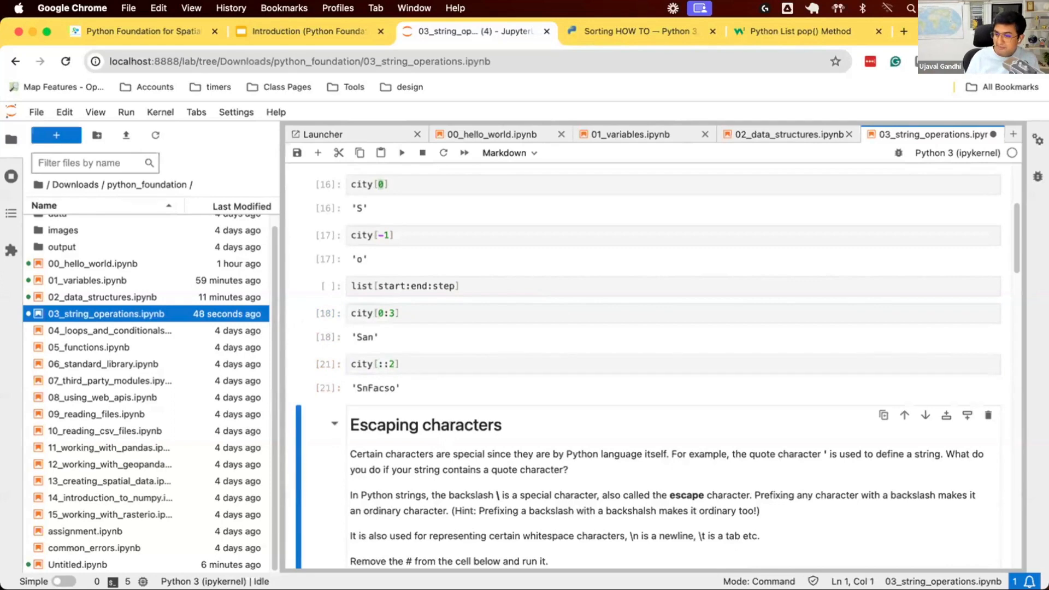
left_click(395, 363)
type("-1")
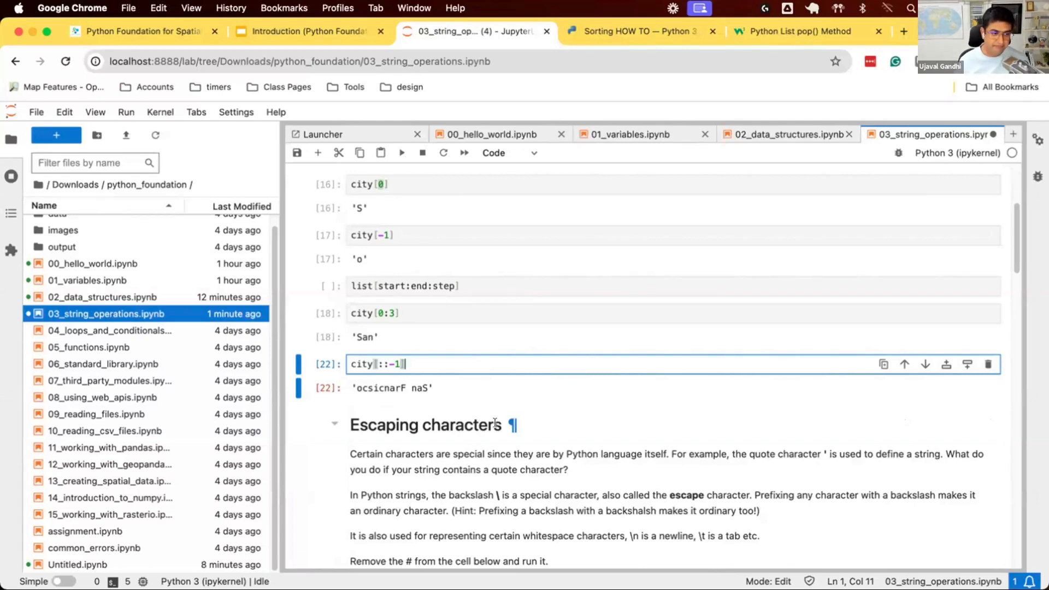
- Switch the failing my_string to double quotes and print It's a beautiful day!
scroll("down", 3)
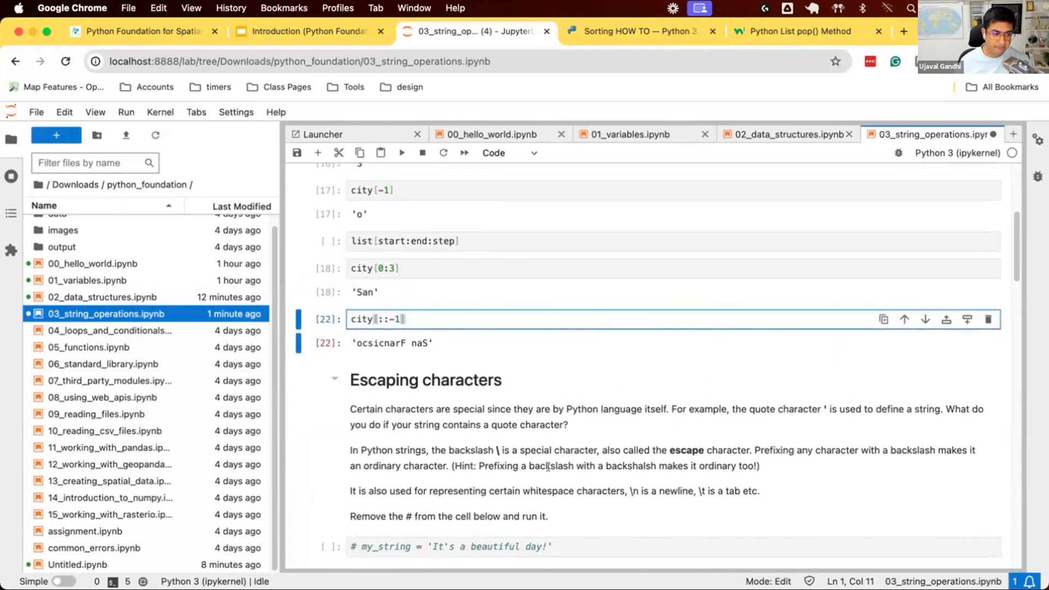
scroll("down", 3)
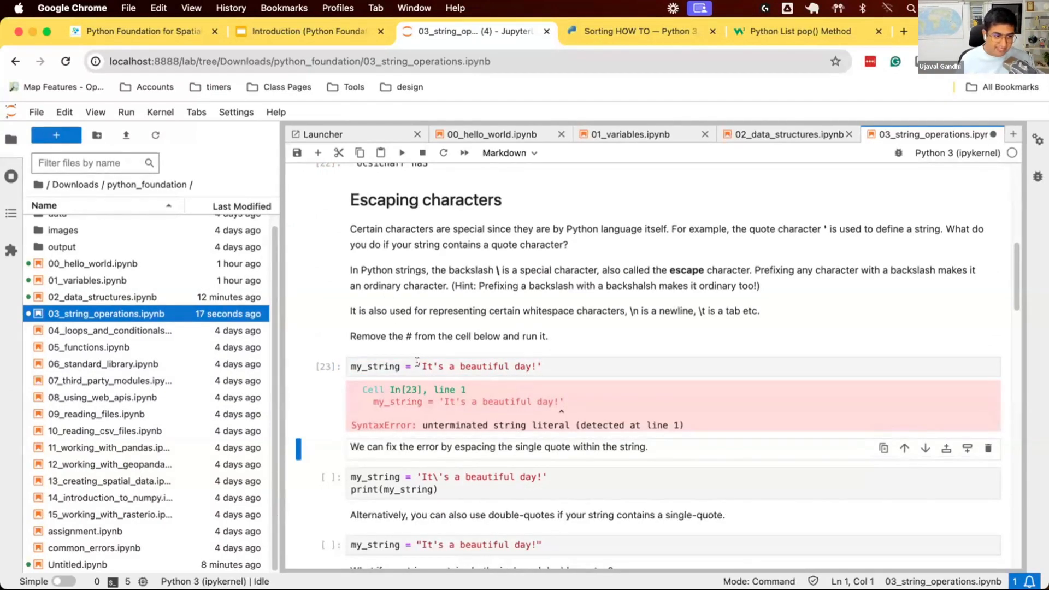
left_click(420, 366)
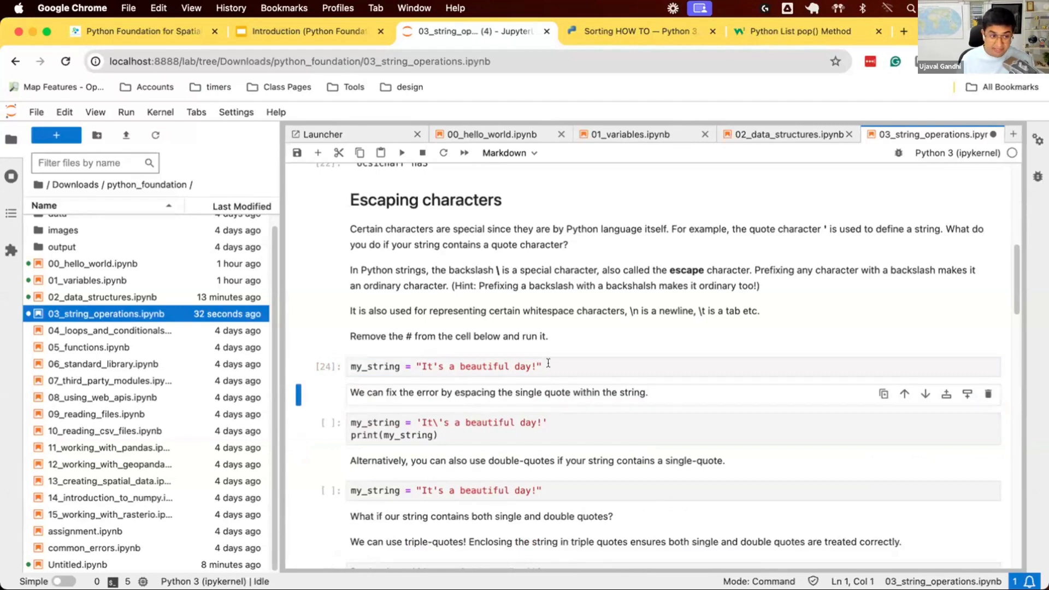
type("print(my_string")
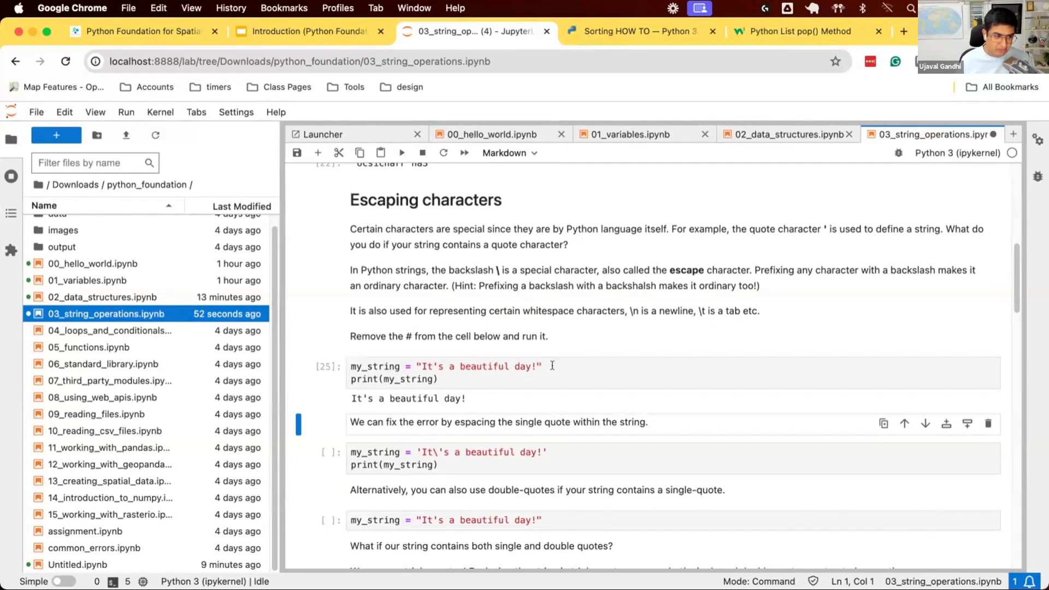
- Revert my_string to single quotes, then run the backslash-escaped version printing It's a beautiful day!
left_click(466, 367)
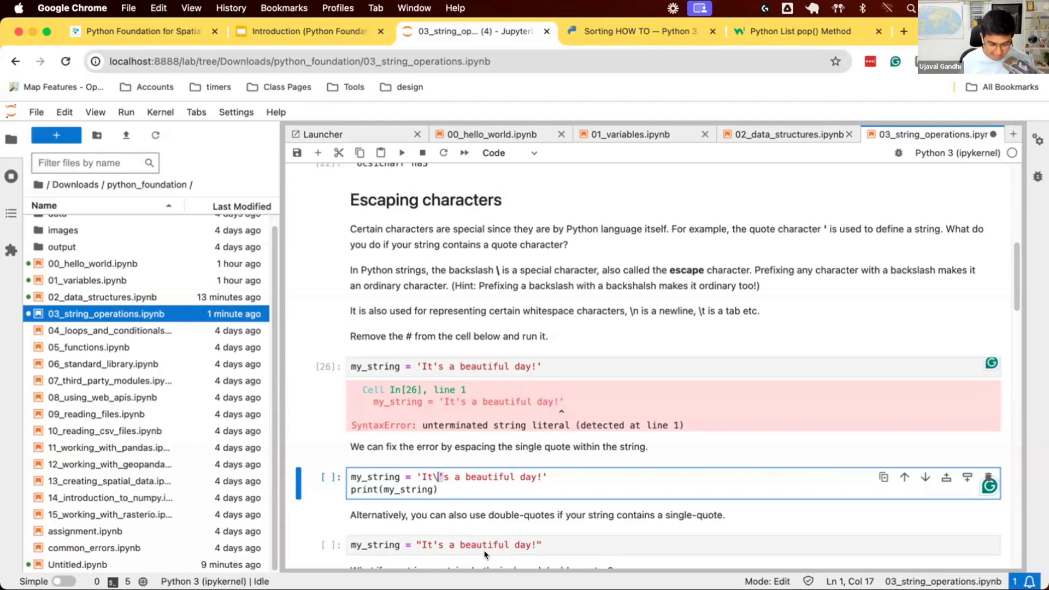
key("shift+enter")
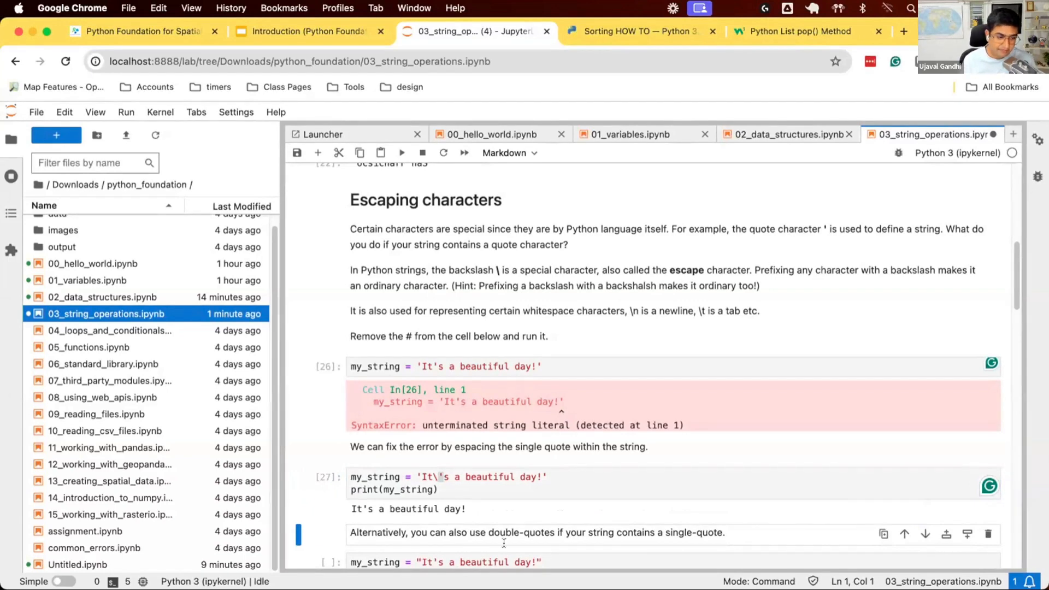
scroll("down", 3)
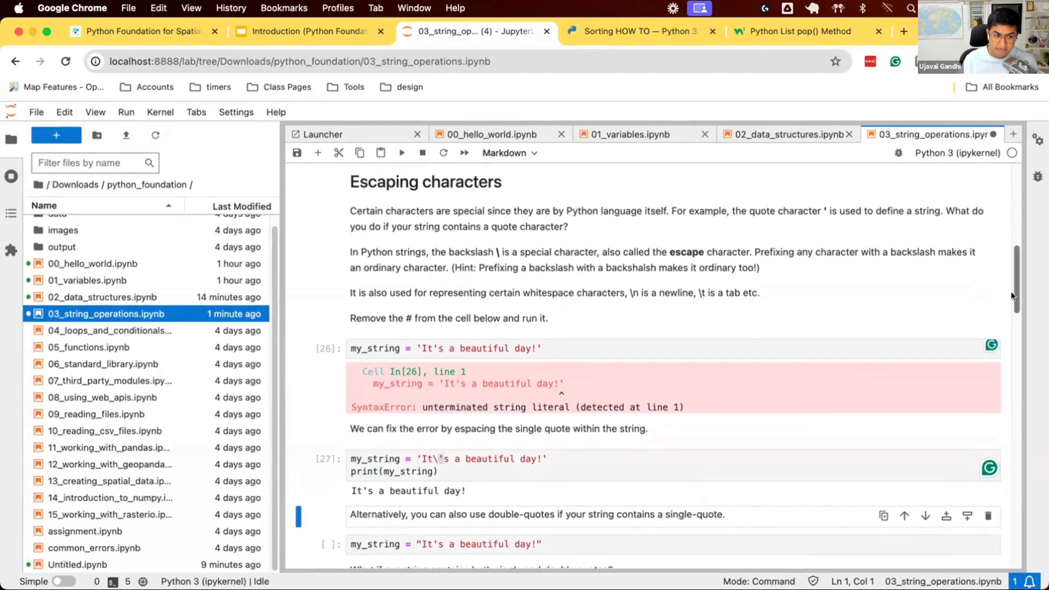
scroll("down", 3)
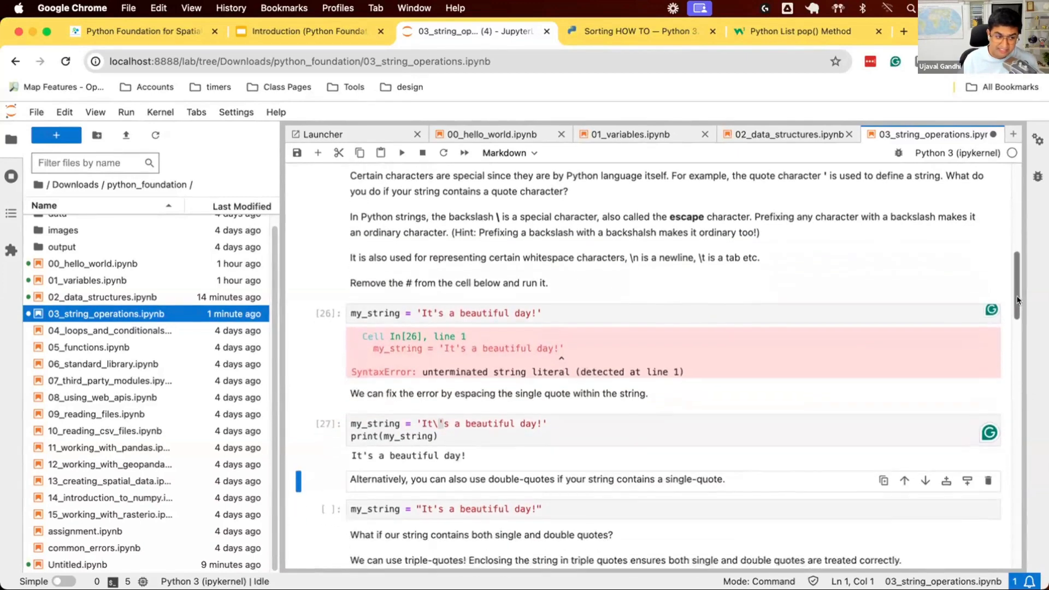
scroll("down", 3)
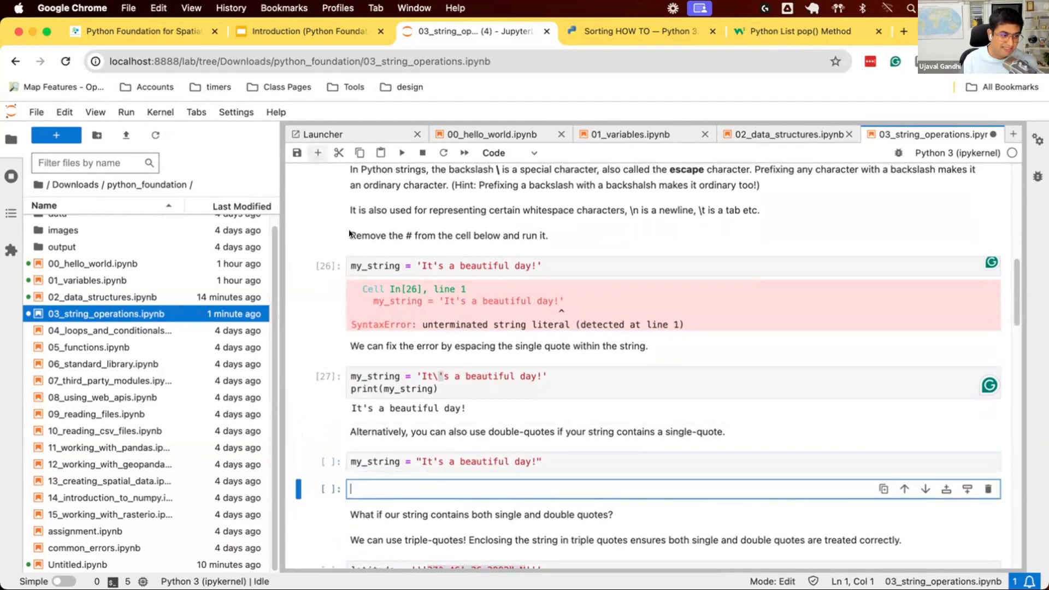
- Add a cell storing coordinates = '''37° 46' 26.2992" N''' and printing it
type("coordinates =")
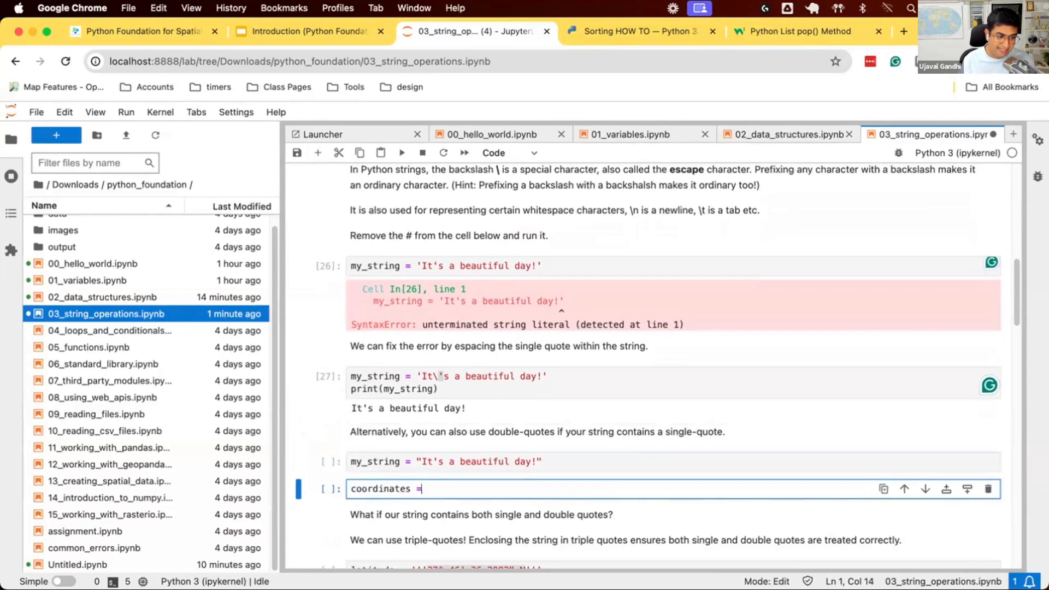
type("37° 46' 26.2992\" N")
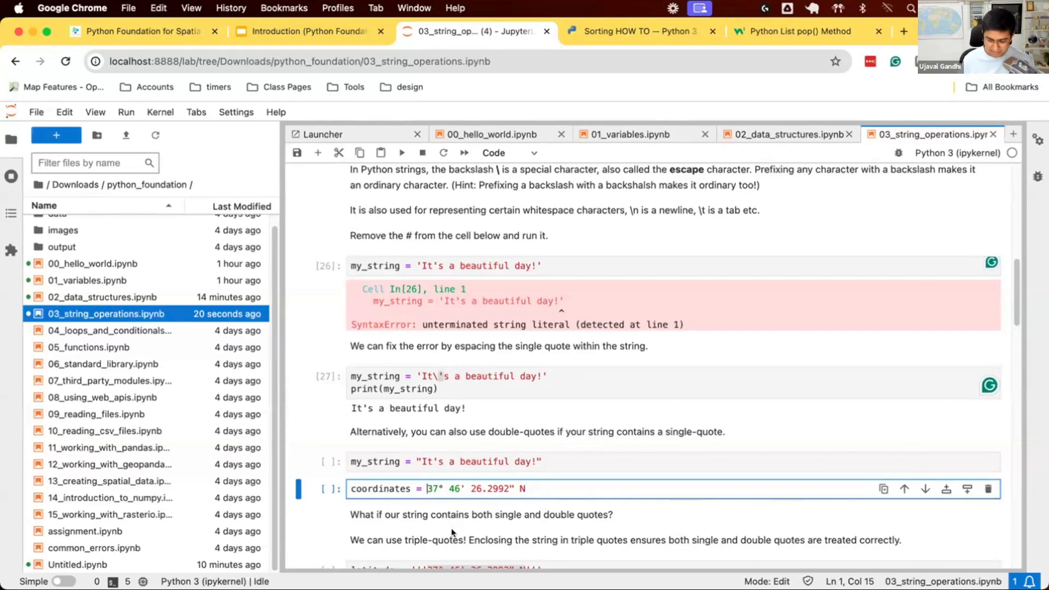
type("'''37° 46' 26.2992\" N'")
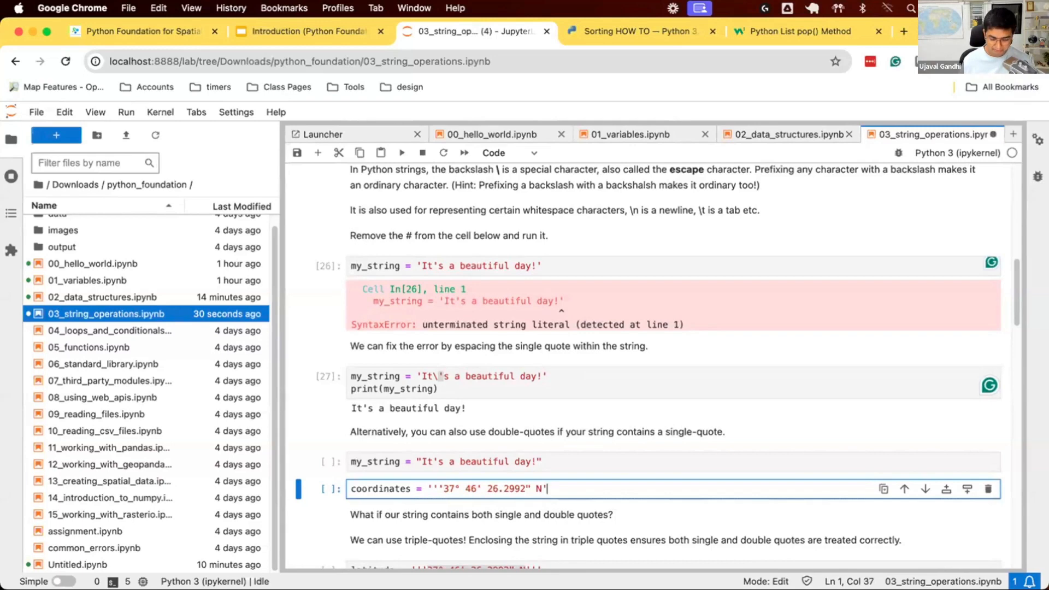
type("'''")
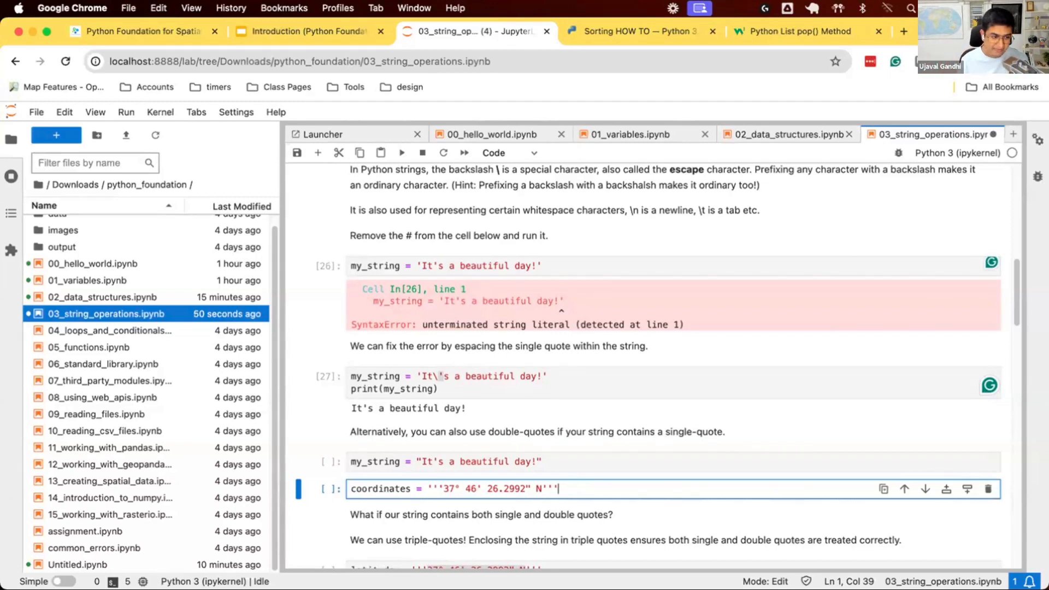
type("print(coordinates")
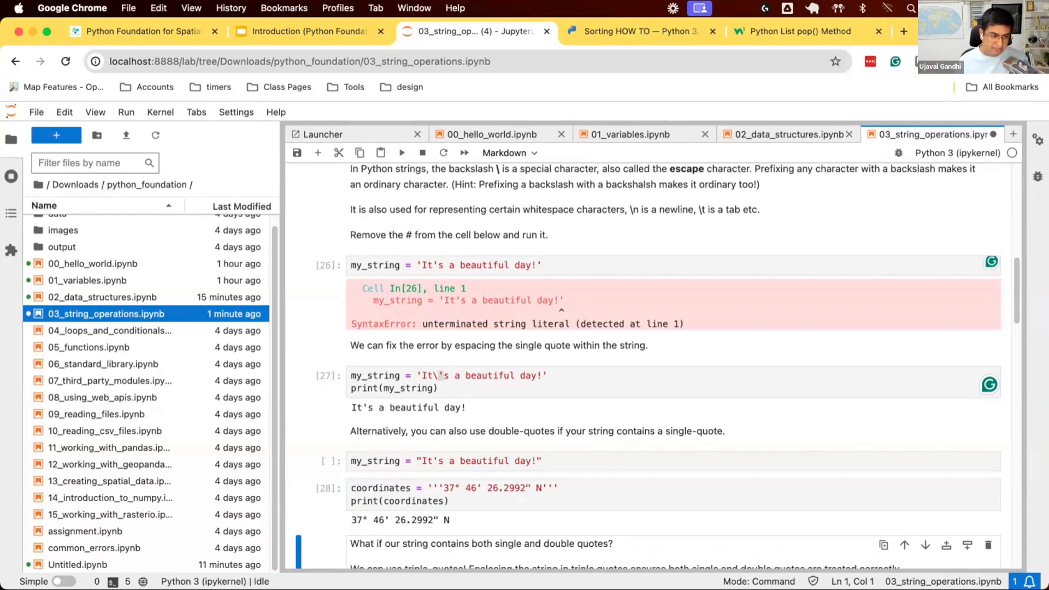
scroll("down", 3)
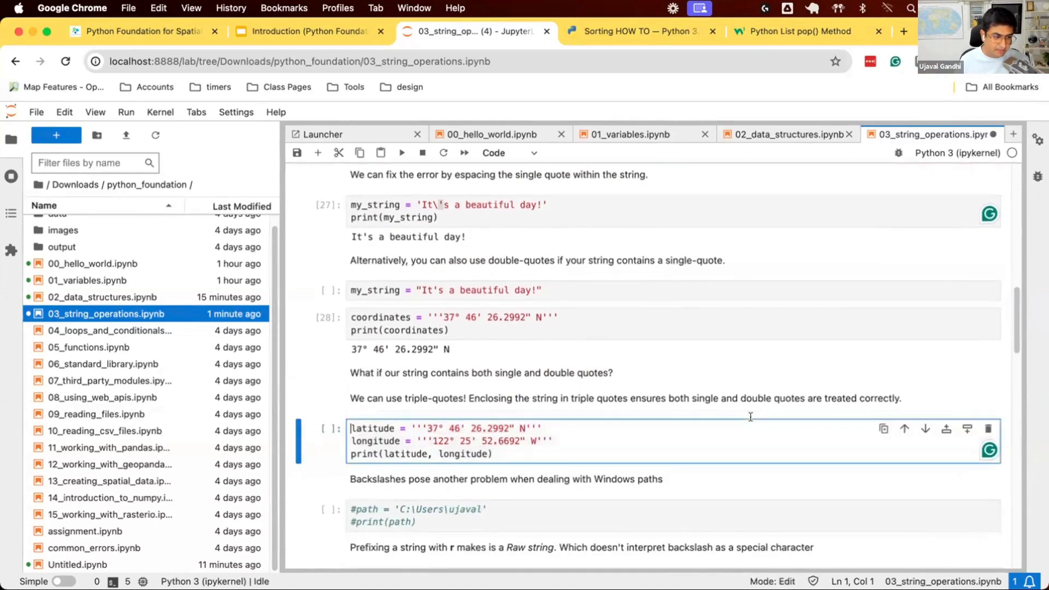
- Print the triple-quoted latitude and longitude, then uncomment the Windows path assignment
key("Shift+Enter")
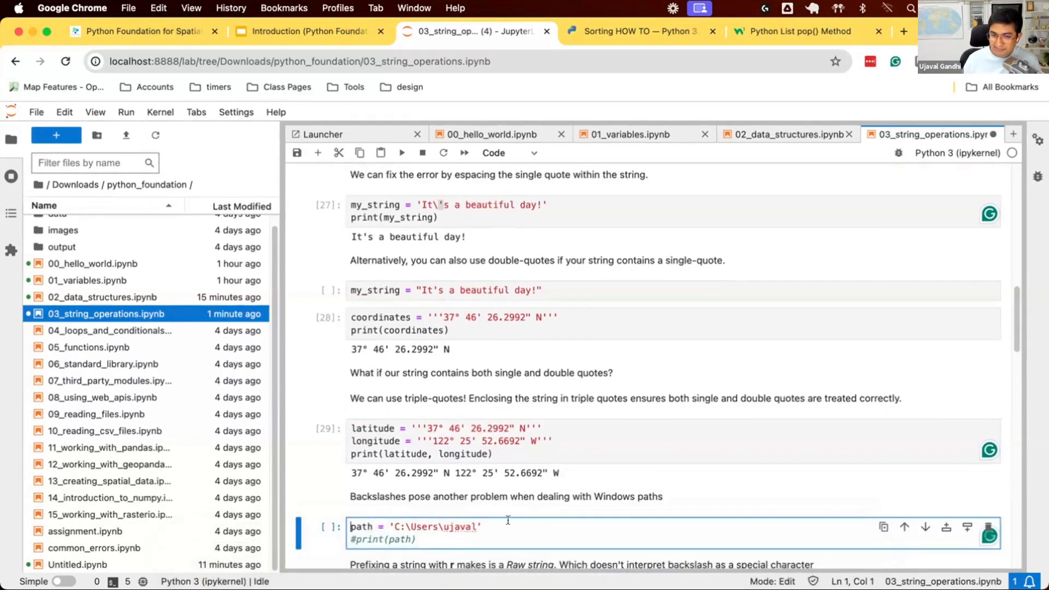
scroll("down", 3)
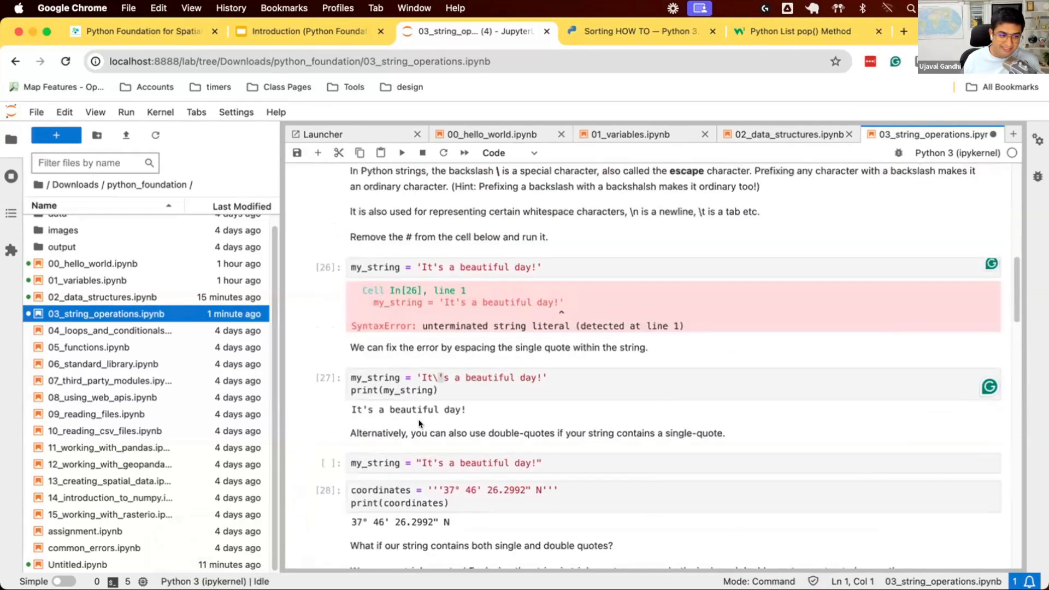
scroll("down", 3)
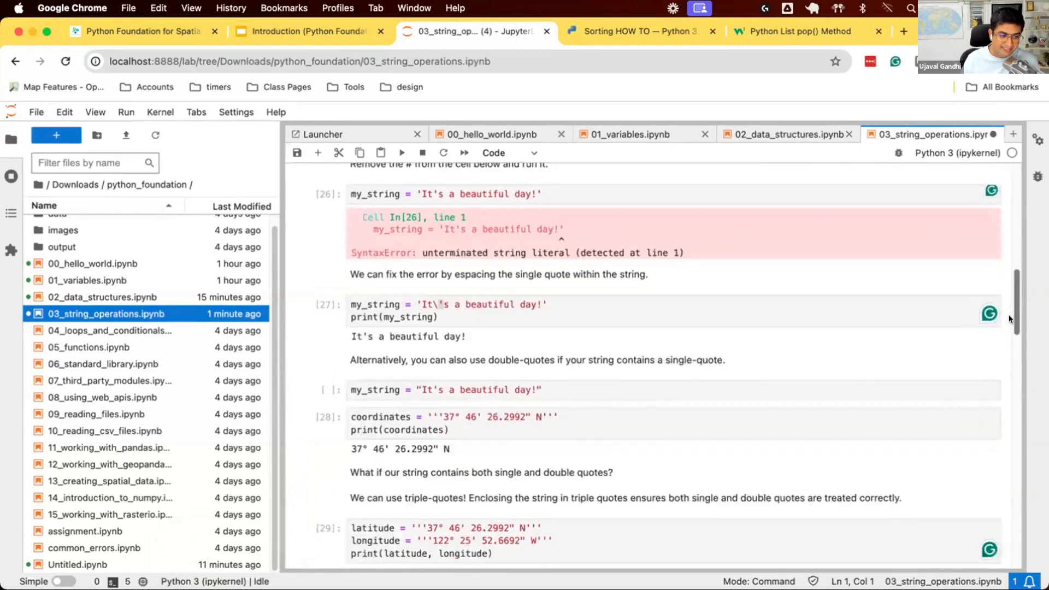
scroll("down", 3)
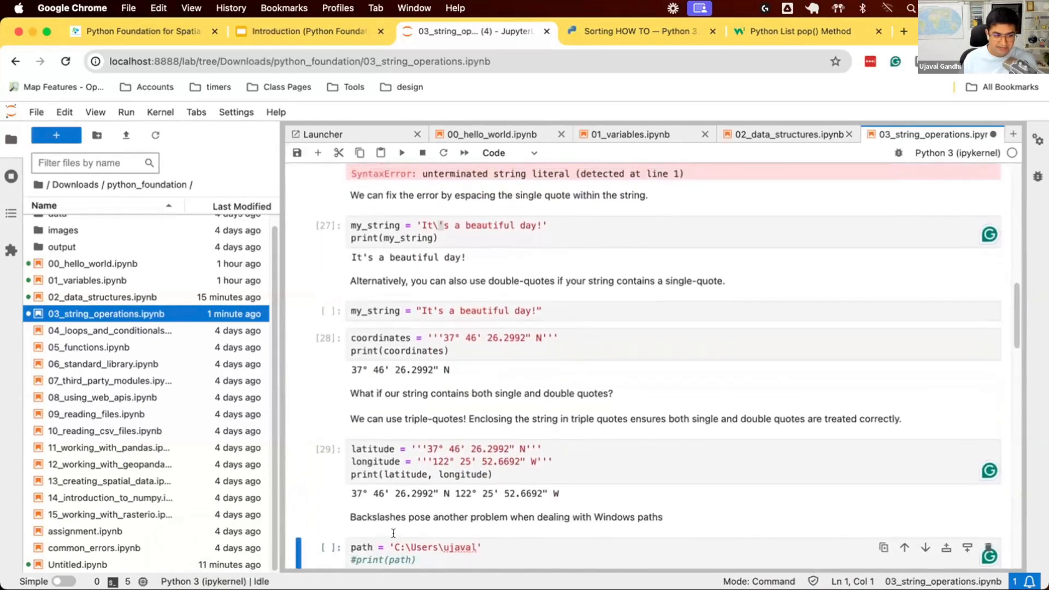
left_click(415, 547)
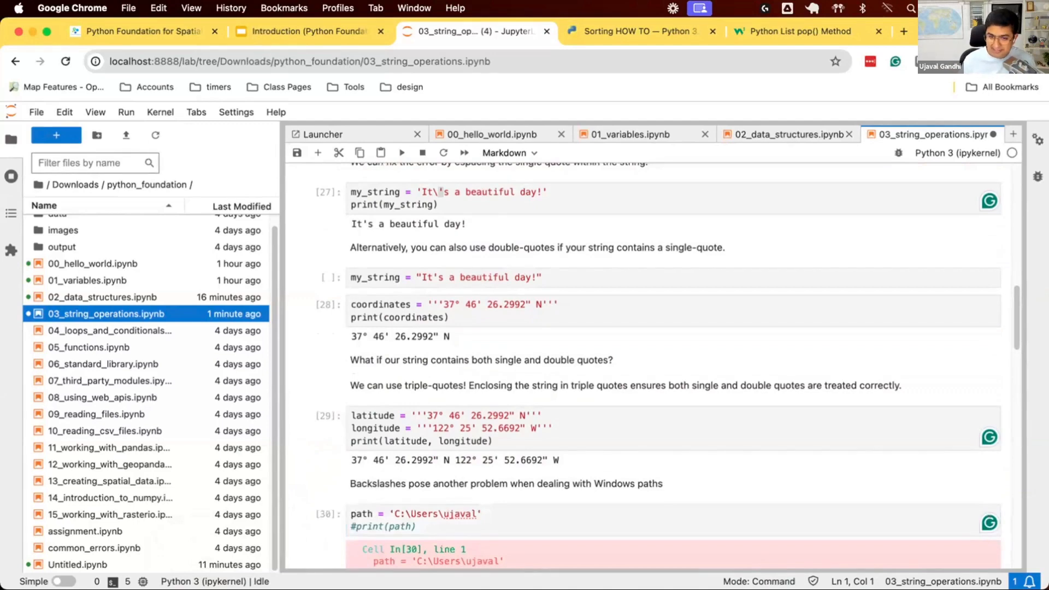
- Print C:\Users\ujaval with doubled backslashes, then revert to single backslashes
scroll("down", 3)
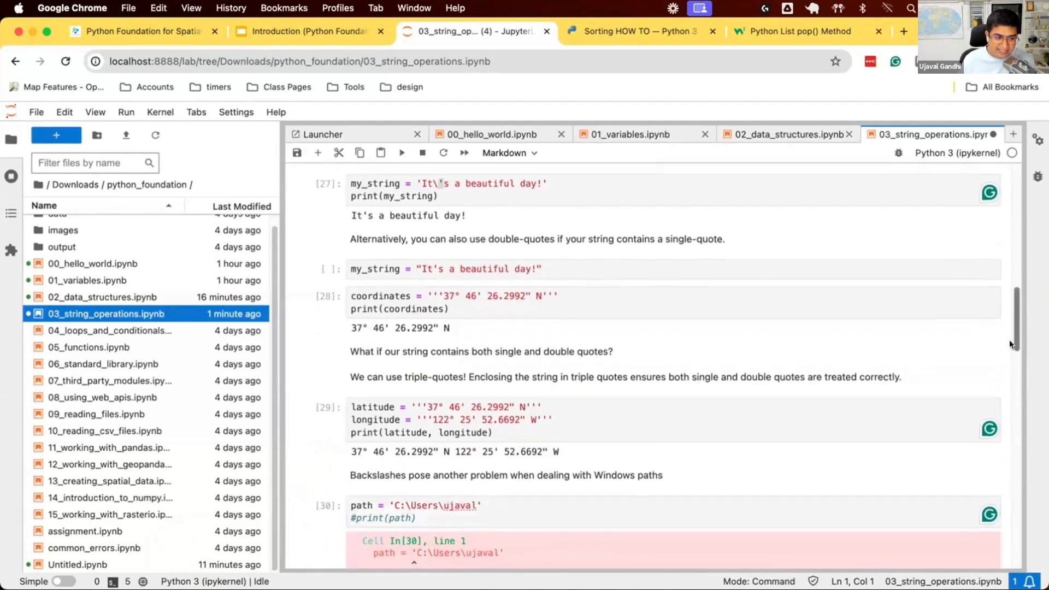
scroll("down", 3)
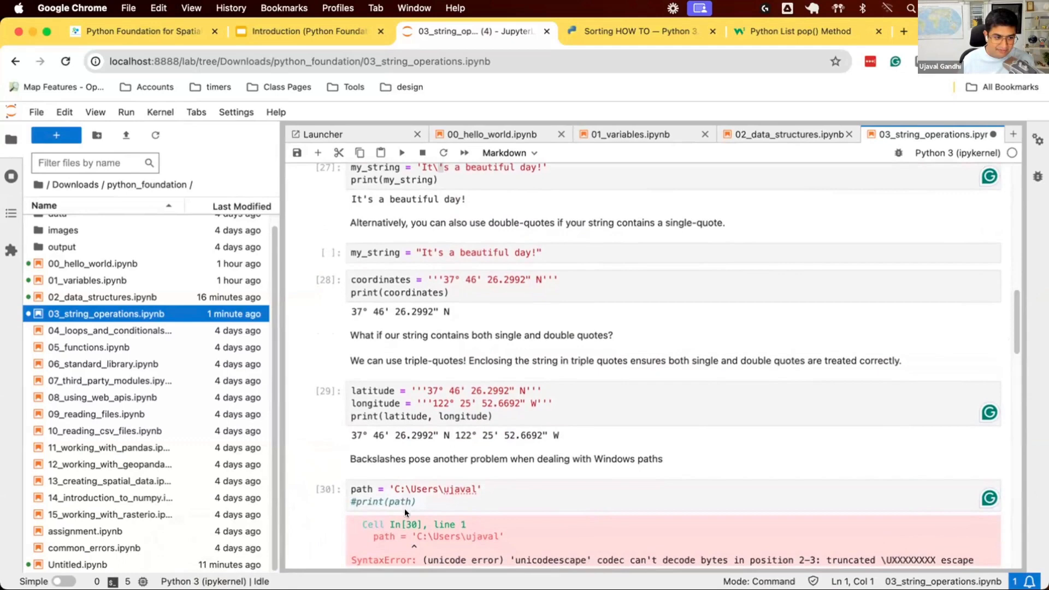
left_click(406, 501)
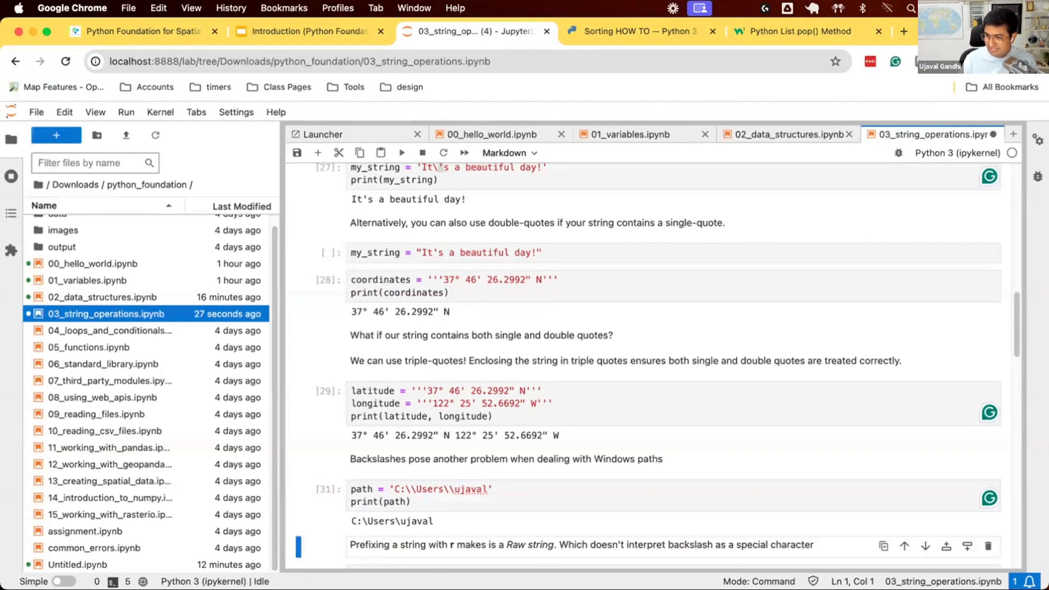
mouse_move(437, 522)
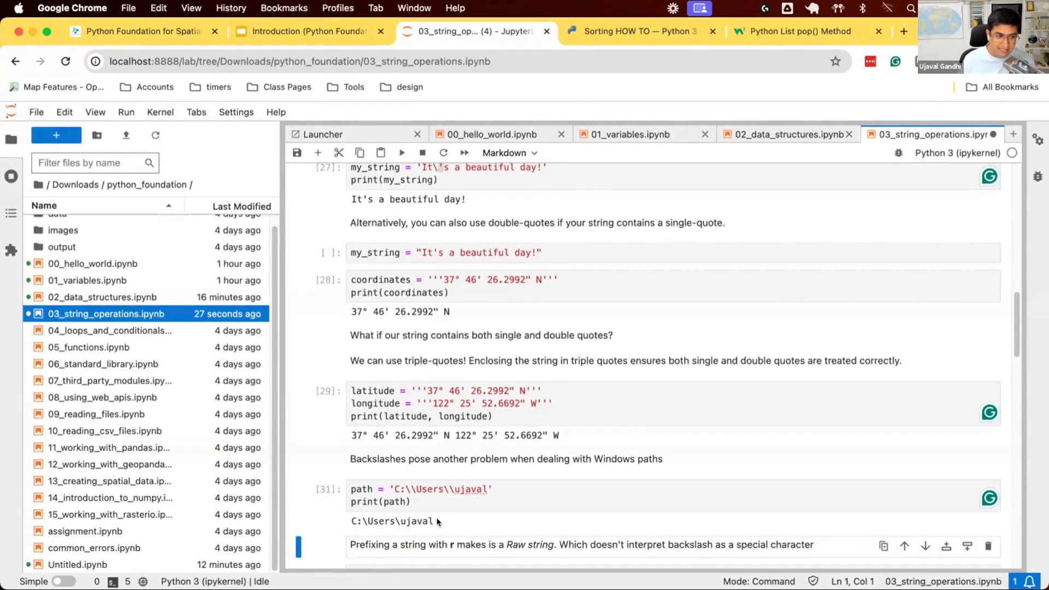
left_click(432, 502)
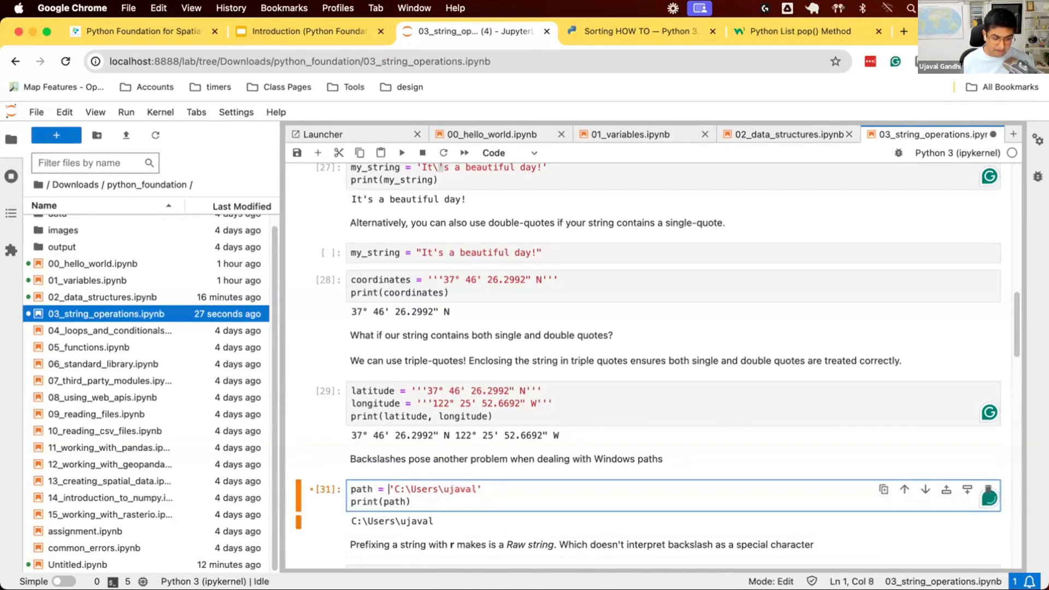
- Prefix the path string with r so it prints C:\Users\ujaval with single backslashes
type("r")
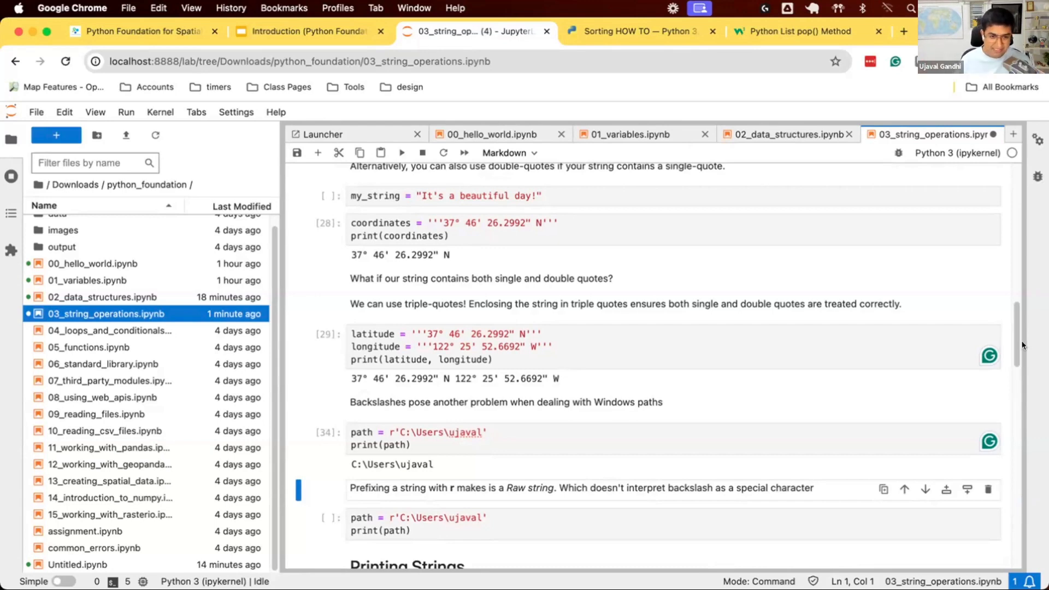
- Split the format() cell and start a new empty cell for the concatenation example
scroll("down", 3)
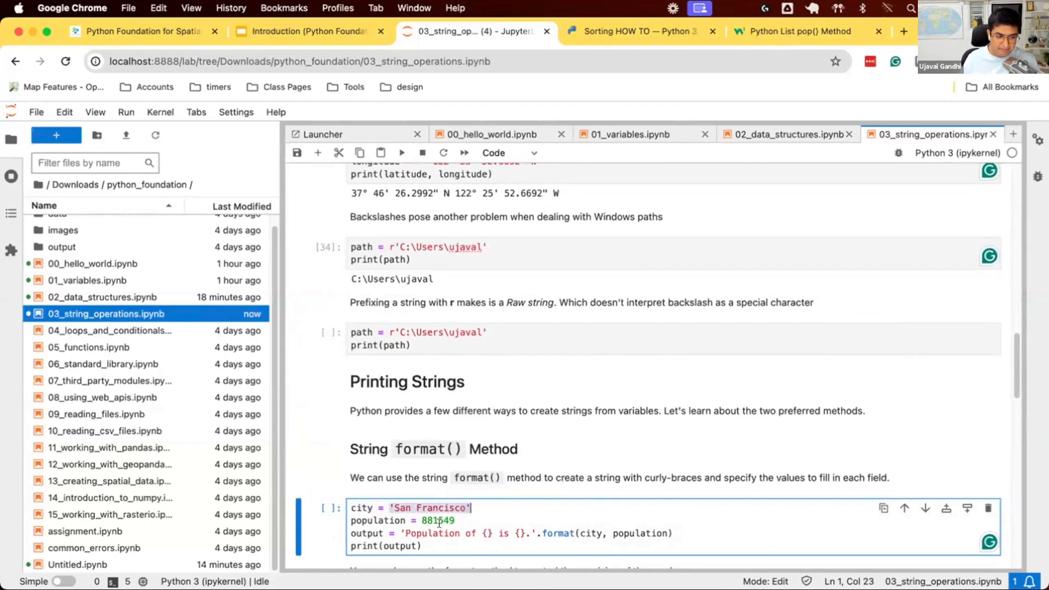
left_click(470, 541)
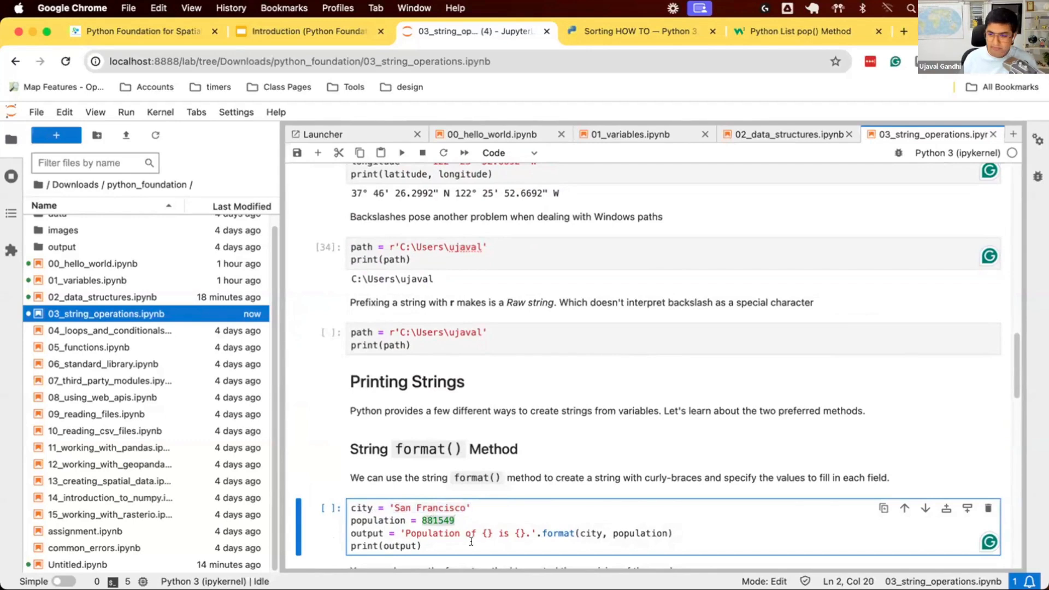
mouse_move(382, 496)
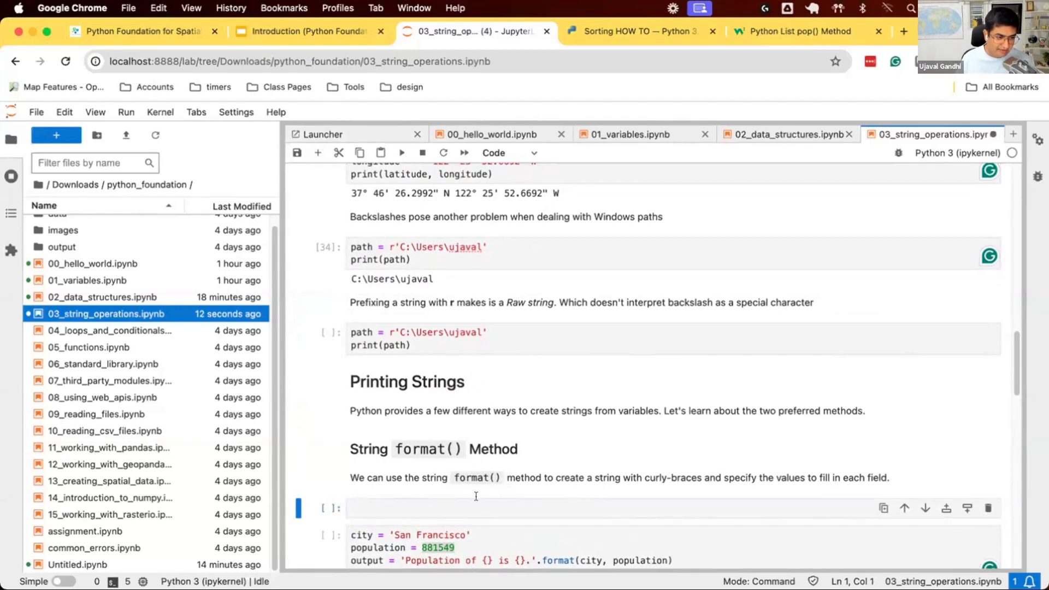
left_click(424, 546)
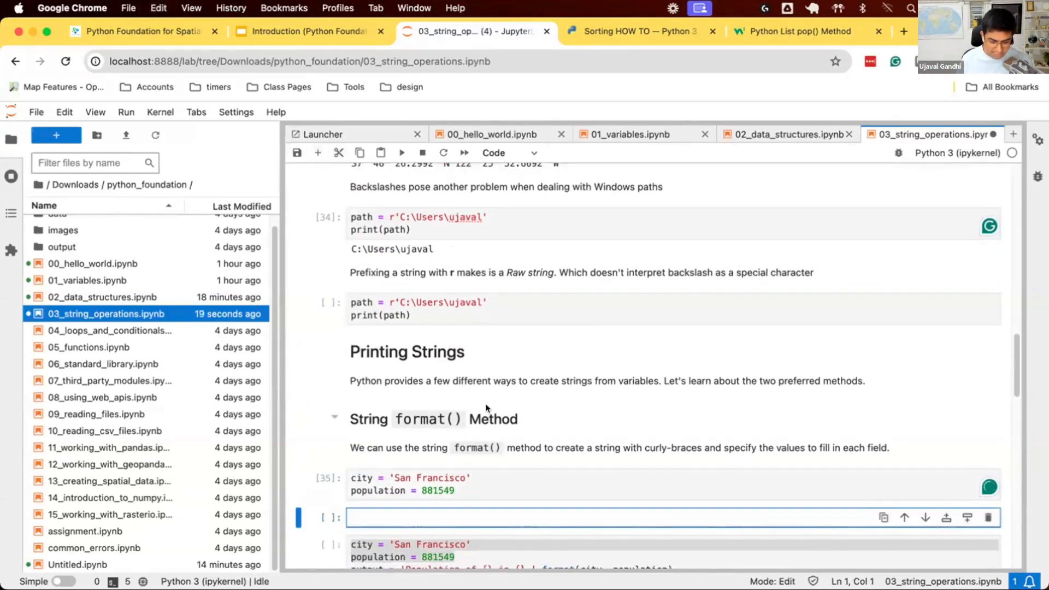
- Write and run print('Population of ' + city + ' is ' + str(population)) to print the San Francisco sentence
type("print('")
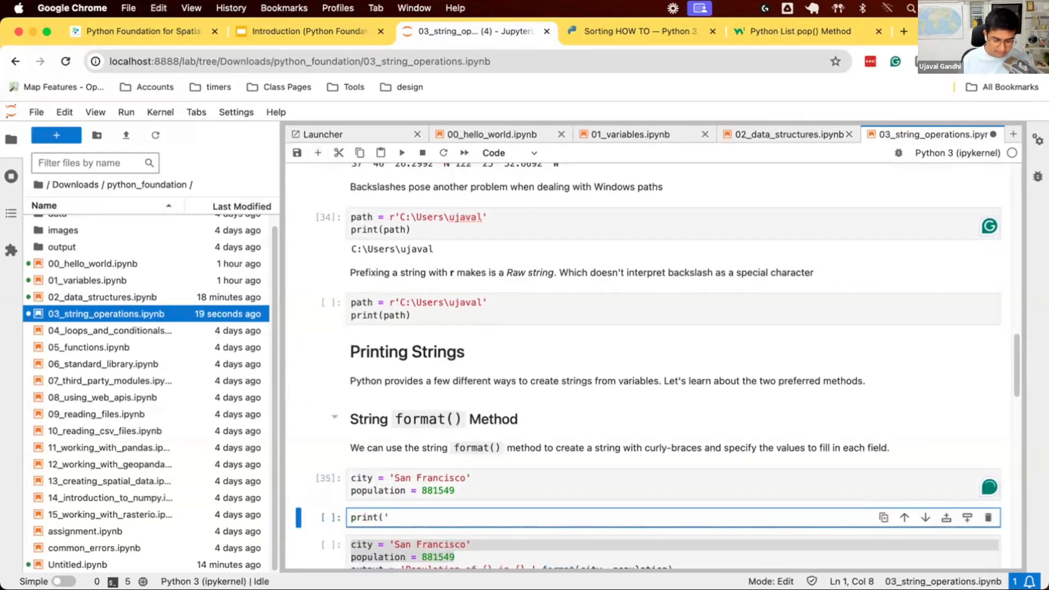
type("Populati")
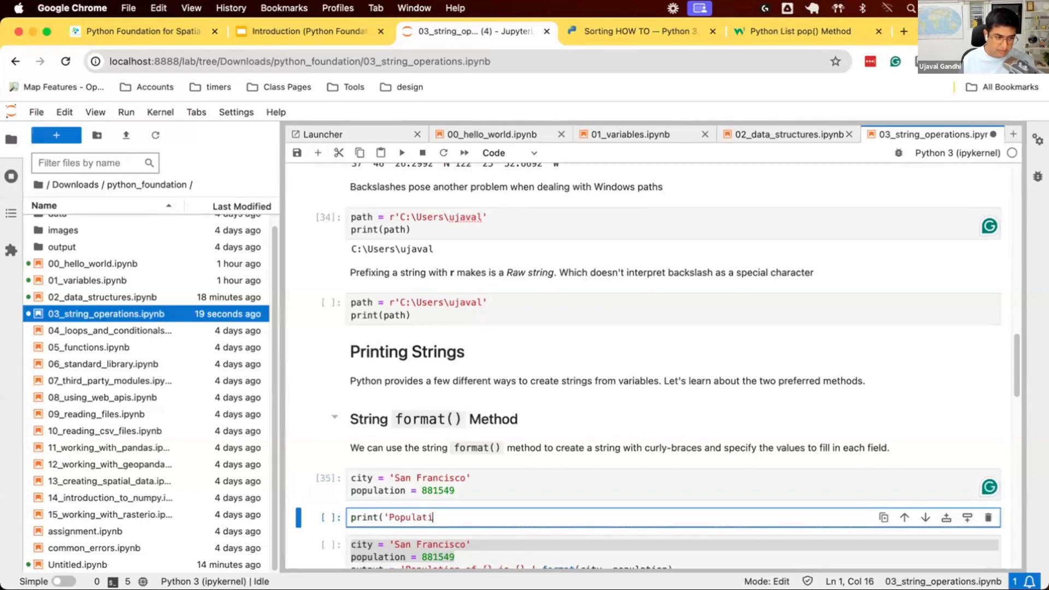
type("on of '")
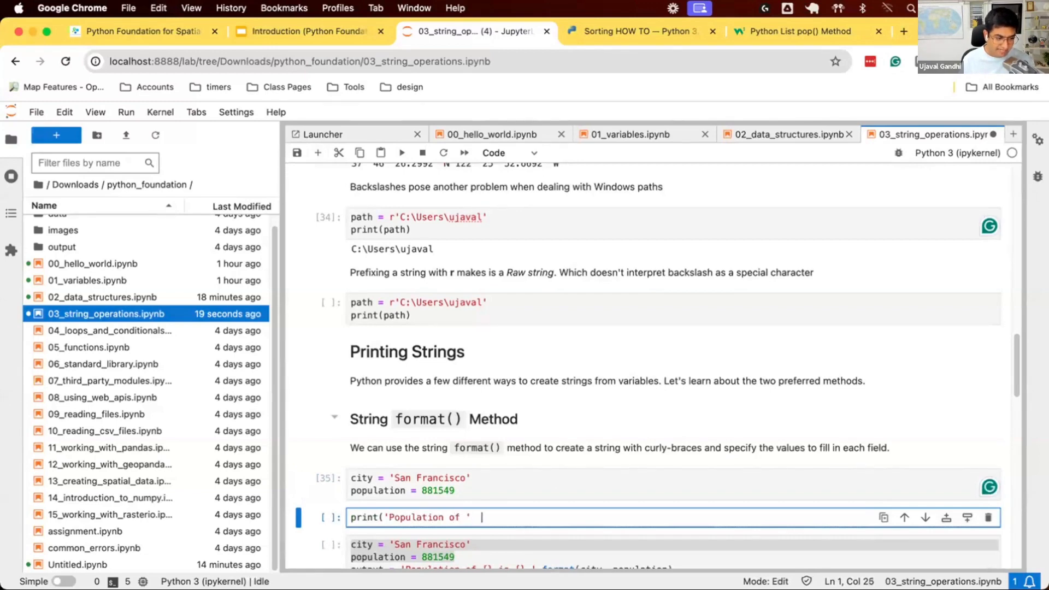
type("+ city")
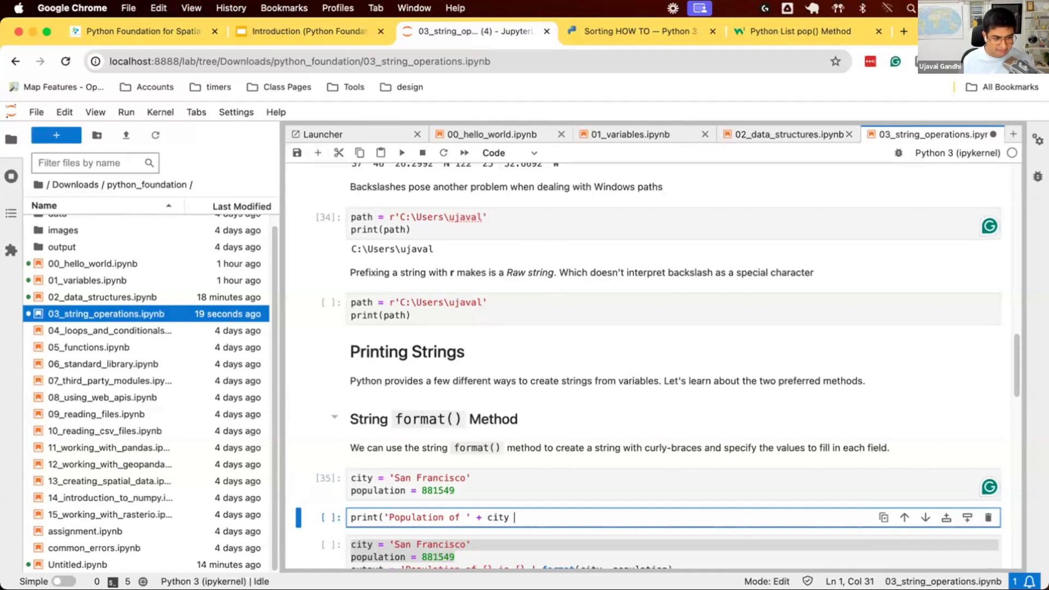
type("+ 'is ' + str(p")
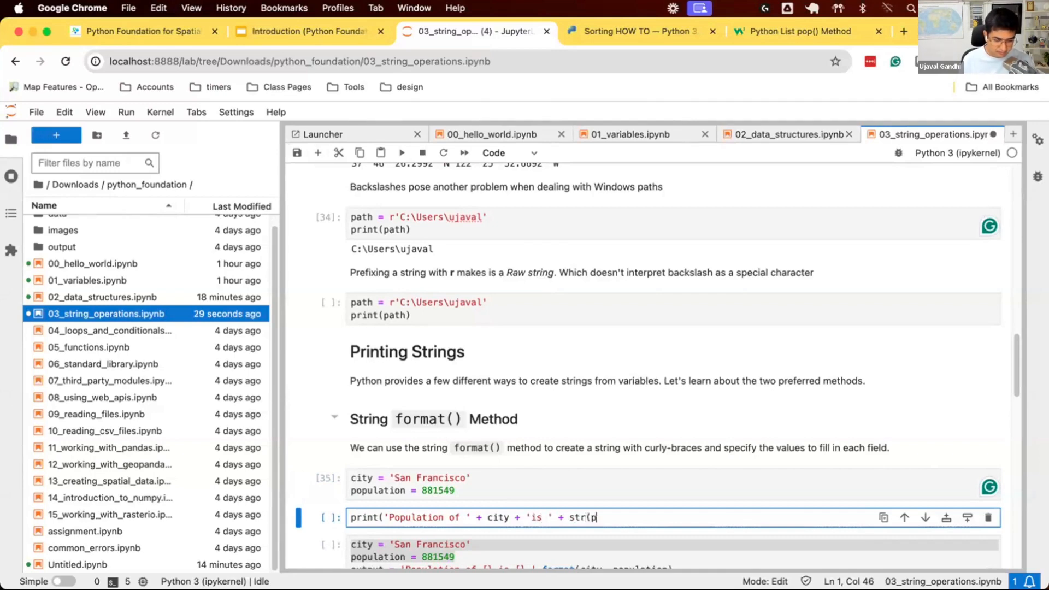
type("opulation))")
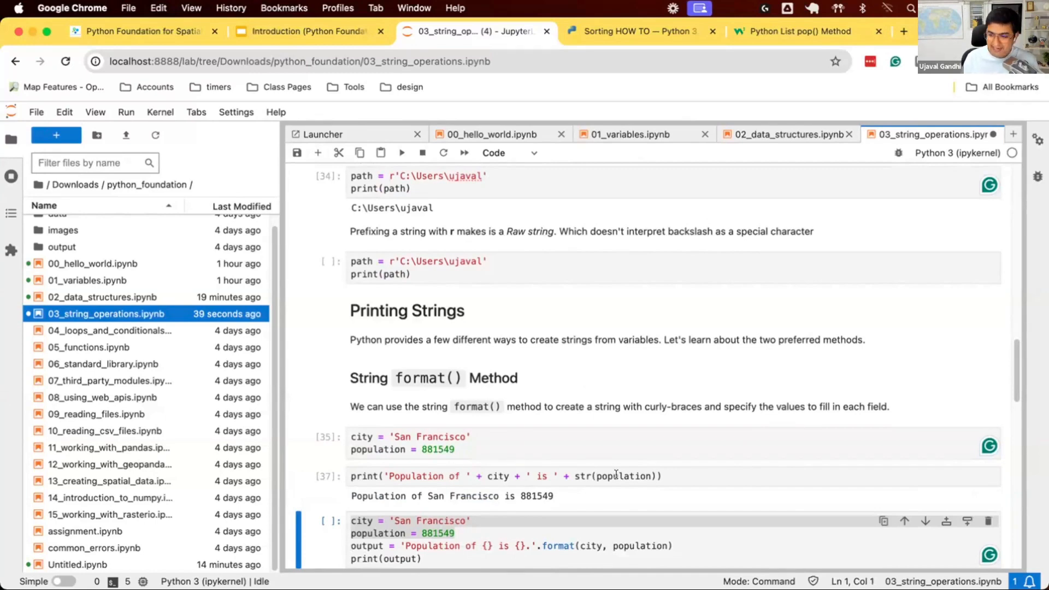
- Complete output = 'Population of {} is {}.'.format(city, population) and run it to print the sentence
left_click(618, 476)
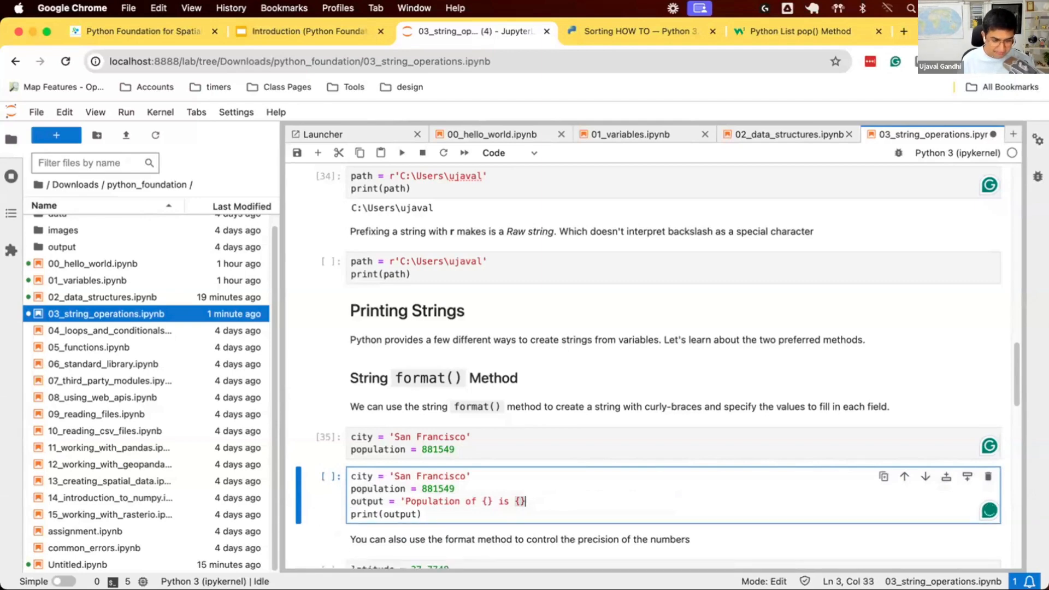
type(".'")
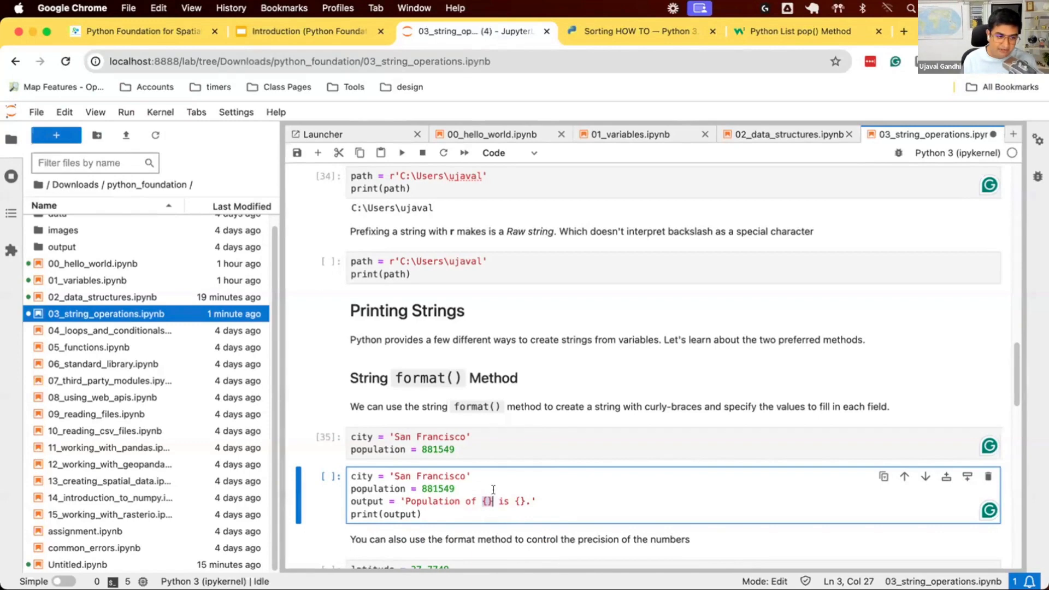
mouse_move(649, 510)
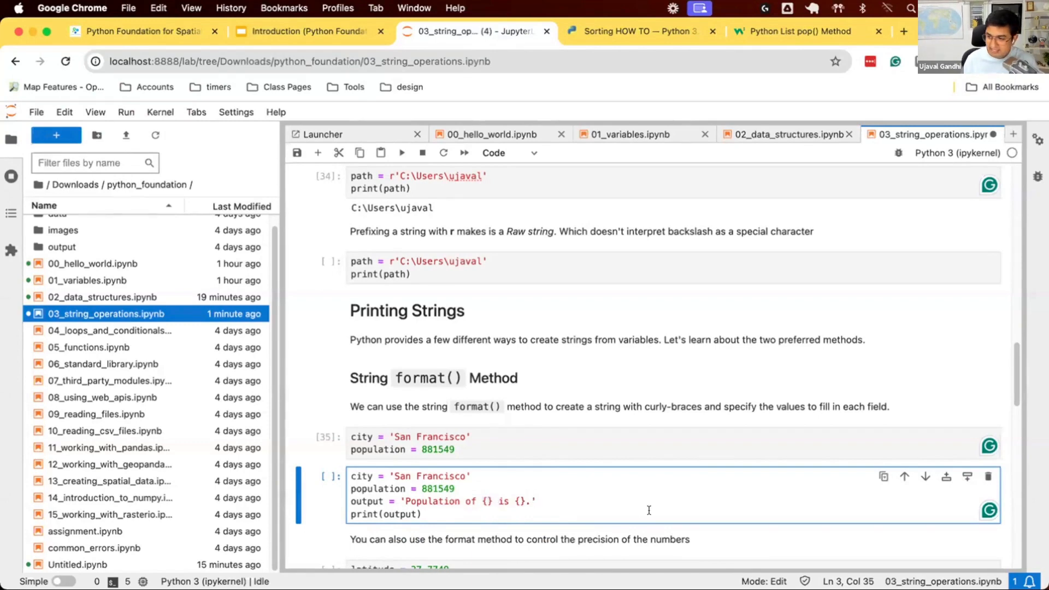
type(".forma")
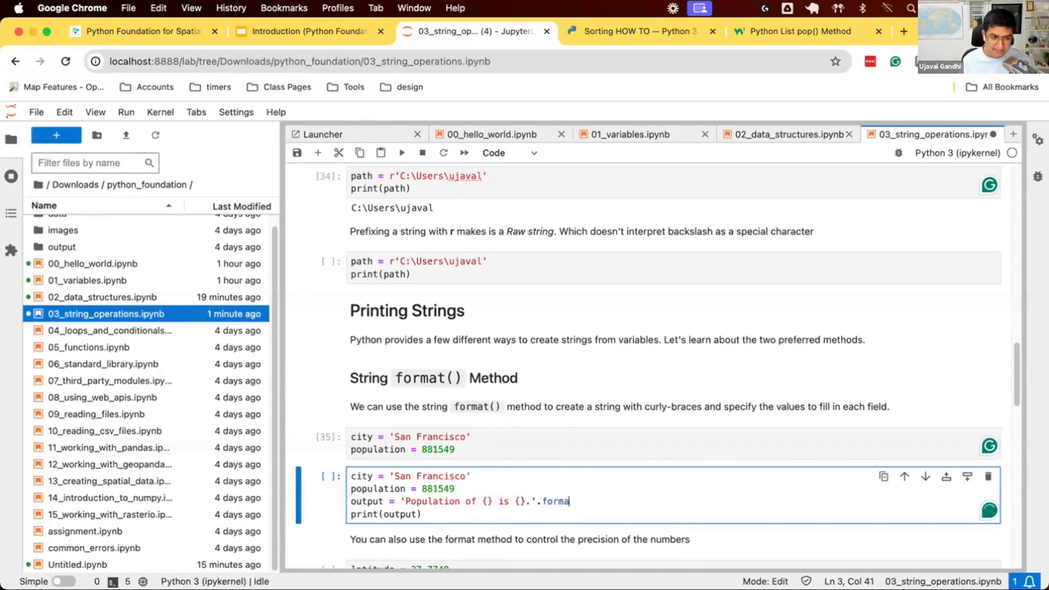
type("t(")
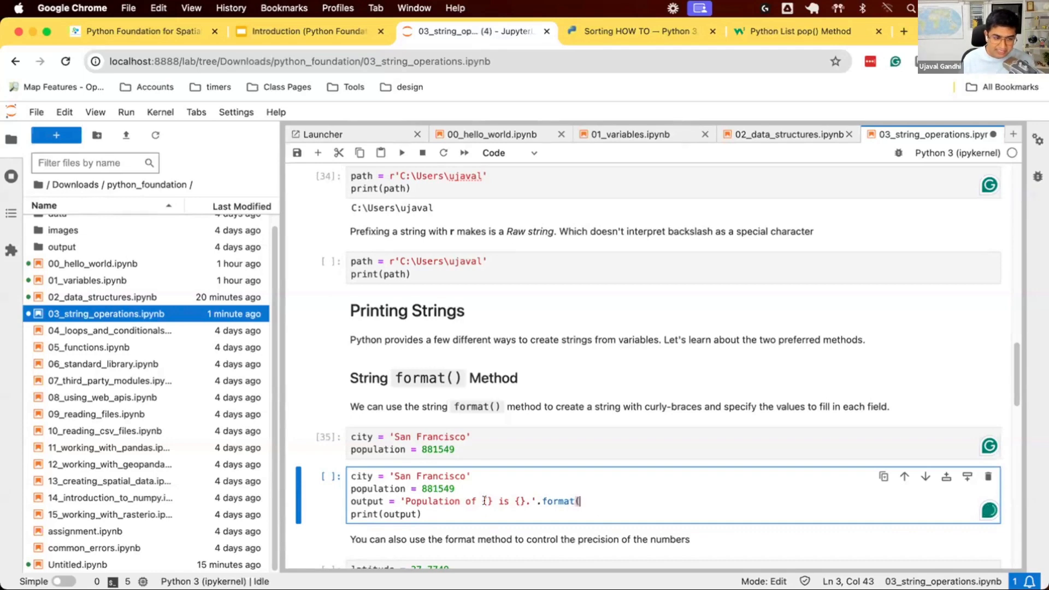
type("ci")
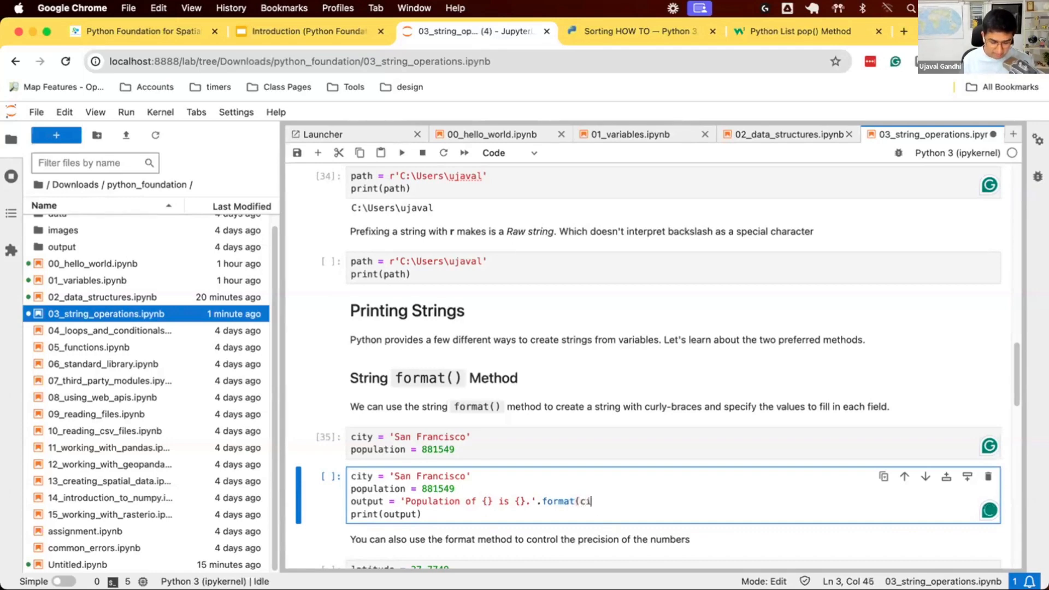
type("ty,")
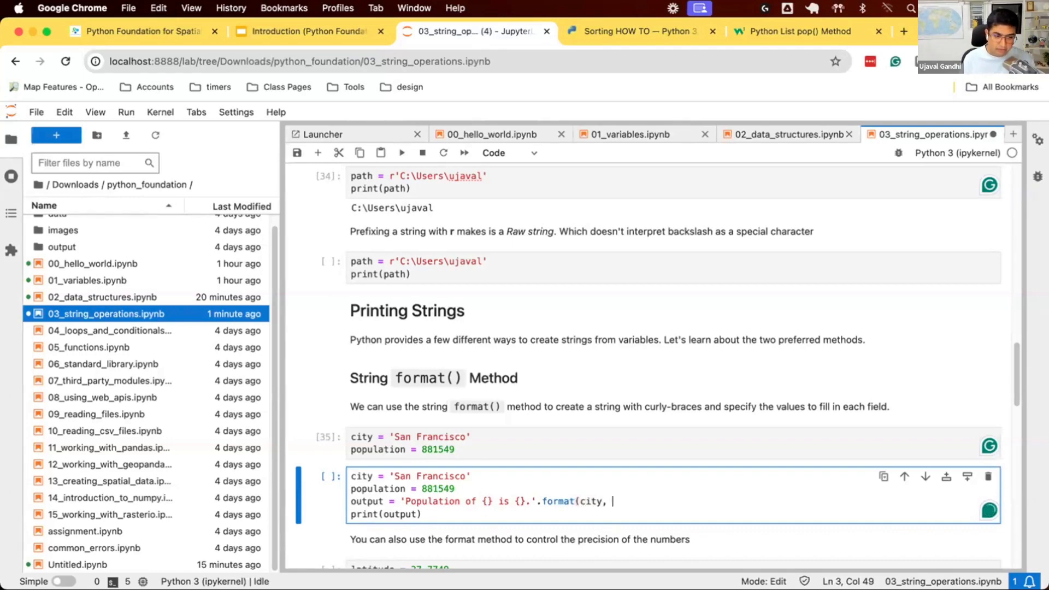
type("population")
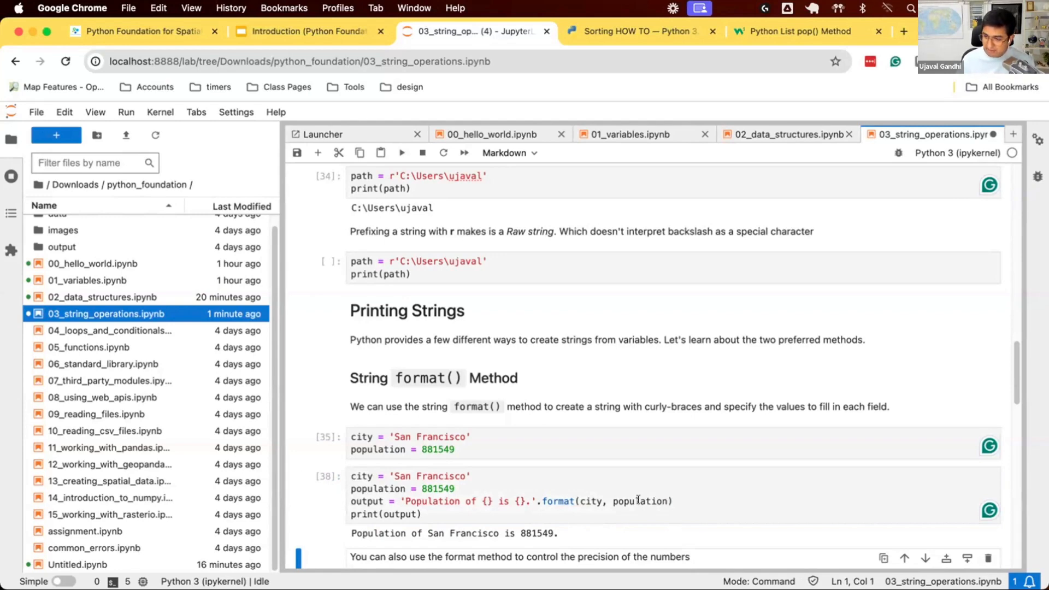
key("Cmd+s")
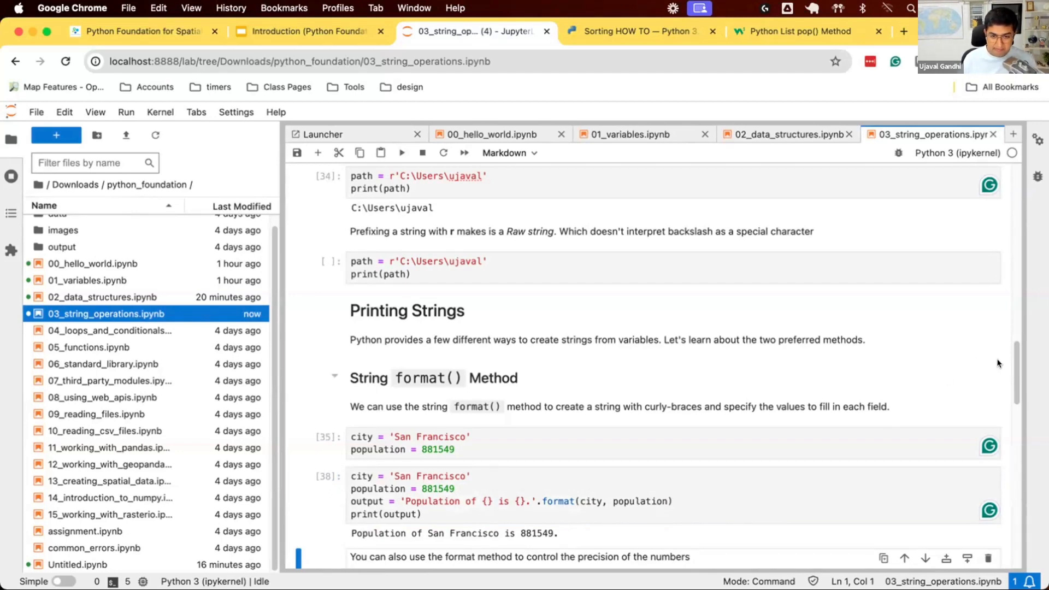
scroll("down", 3)
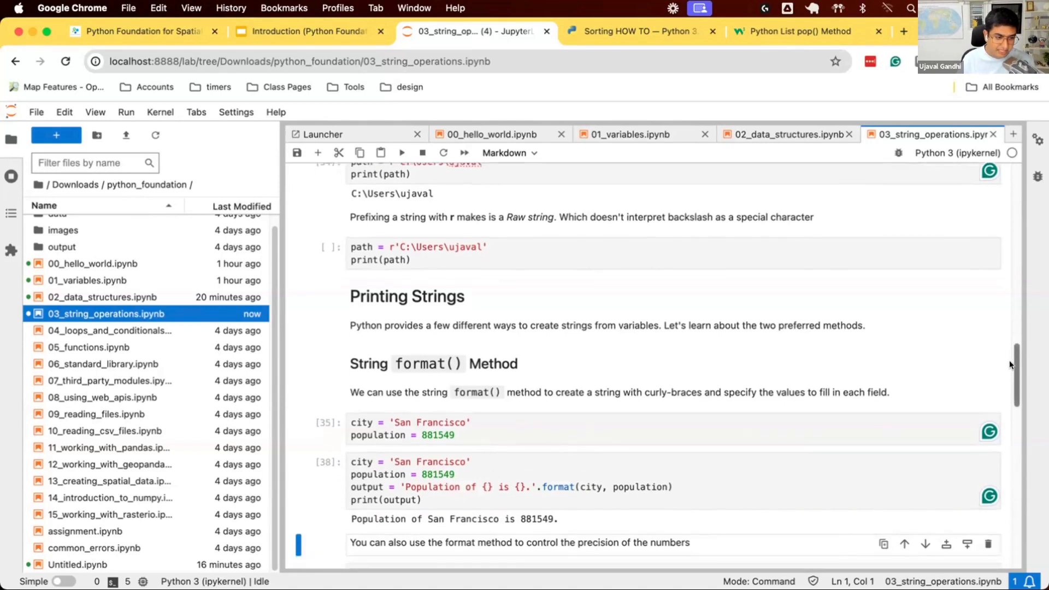
scroll("down", 3)
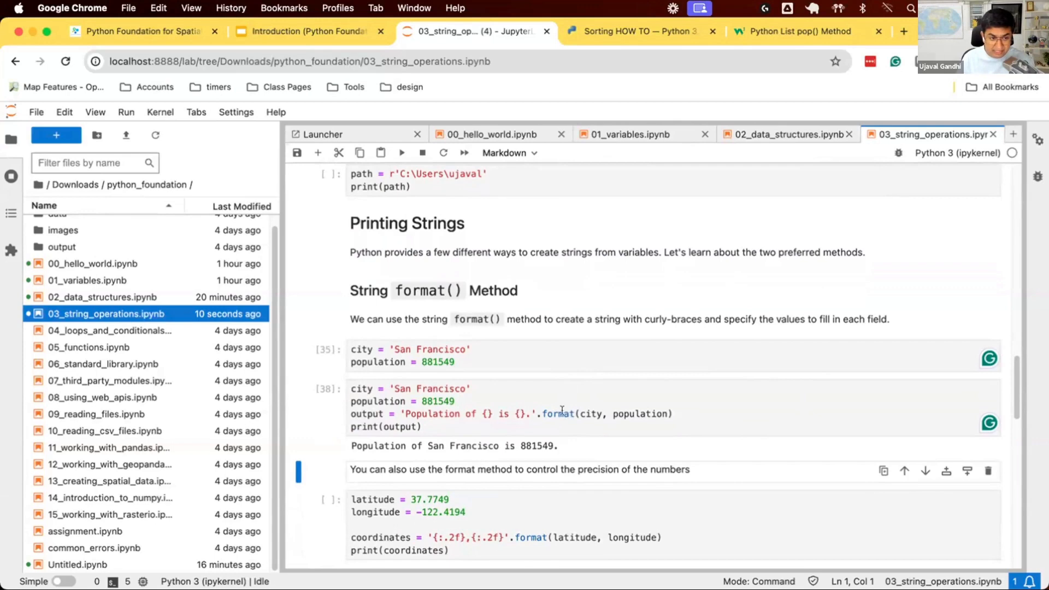
- Show contextual help for format() in JupyterLab, then search Chrome for 'string formatting in python'
right_click(561, 412)
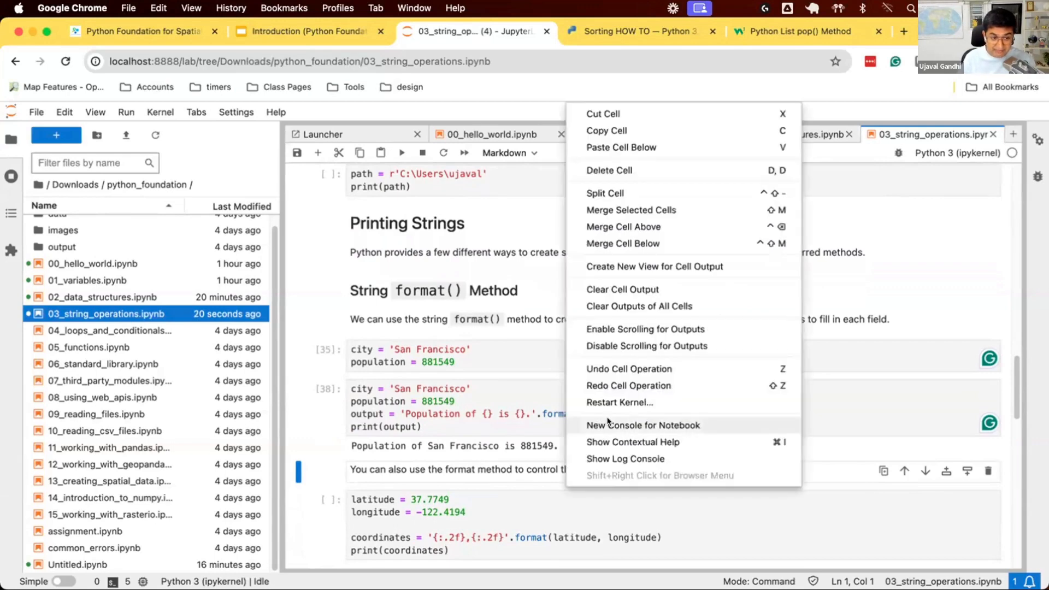
mouse_move(653, 441)
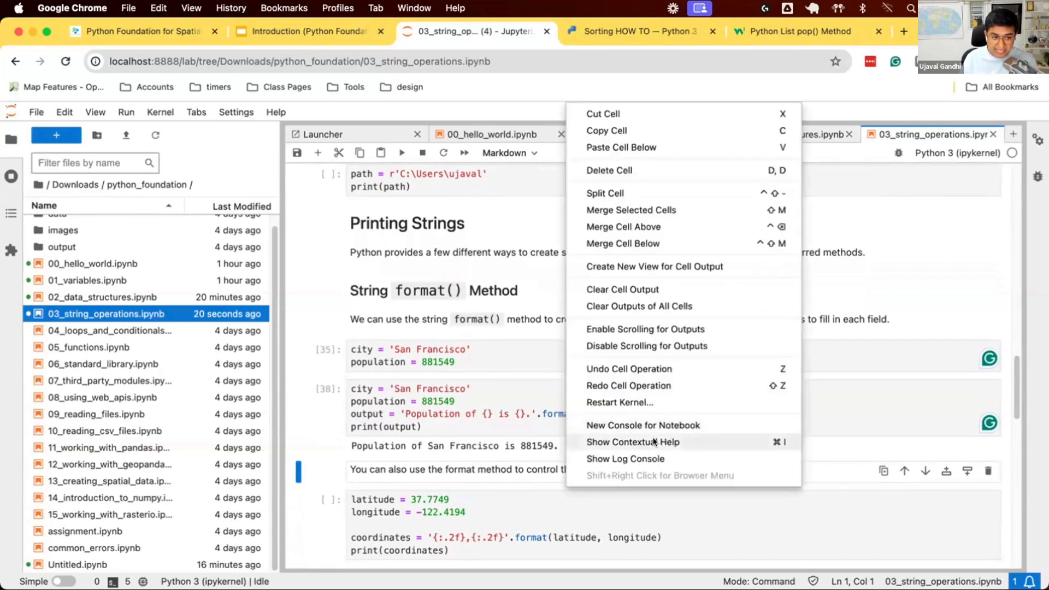
left_click(632, 441)
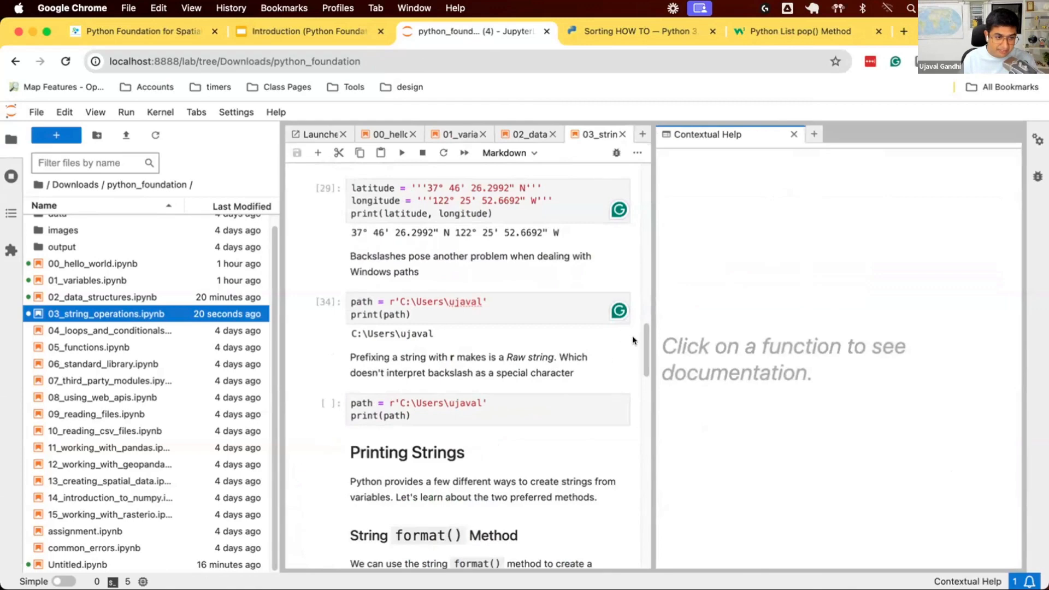
scroll("down", 3)
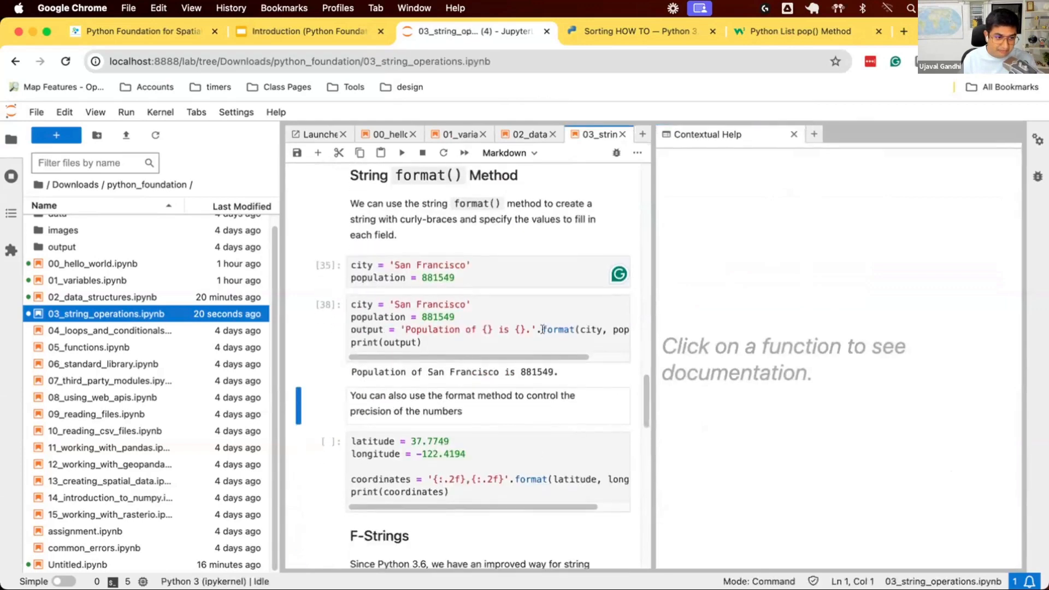
left_click(554, 330)
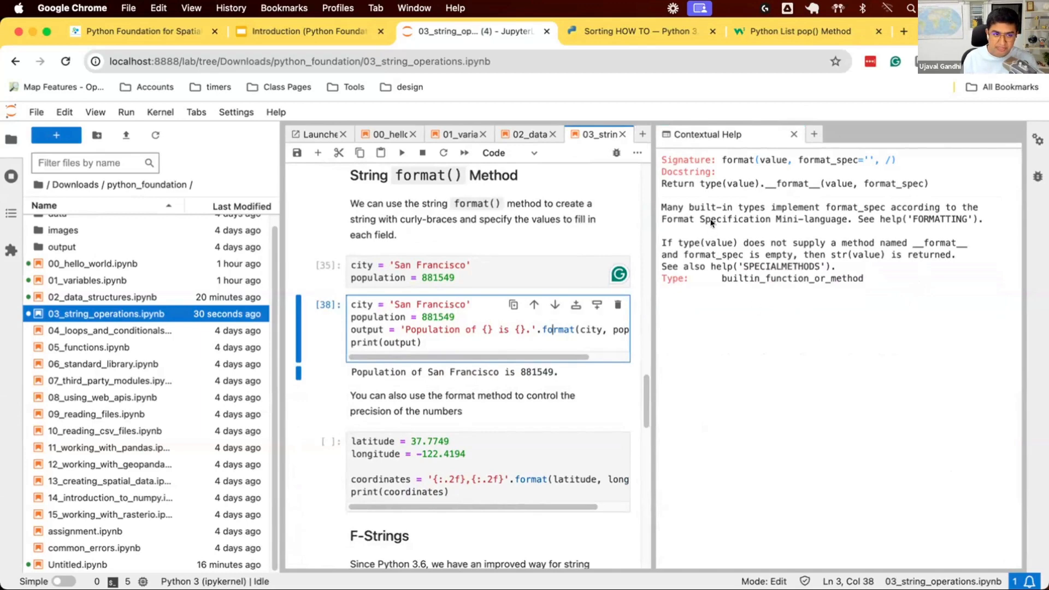
mouse_move(732, 271)
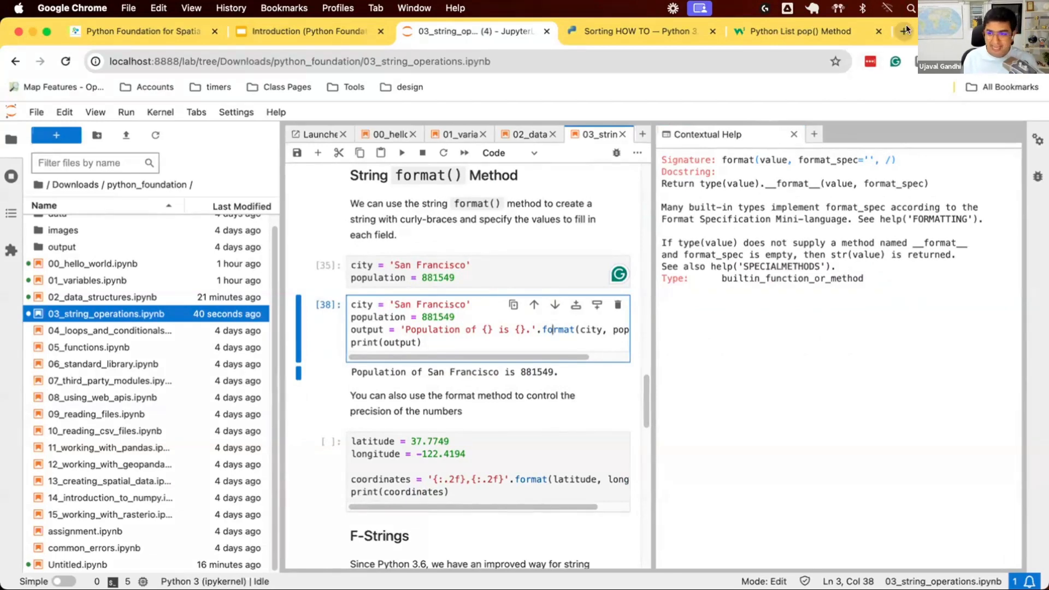
left_click(902, 30)
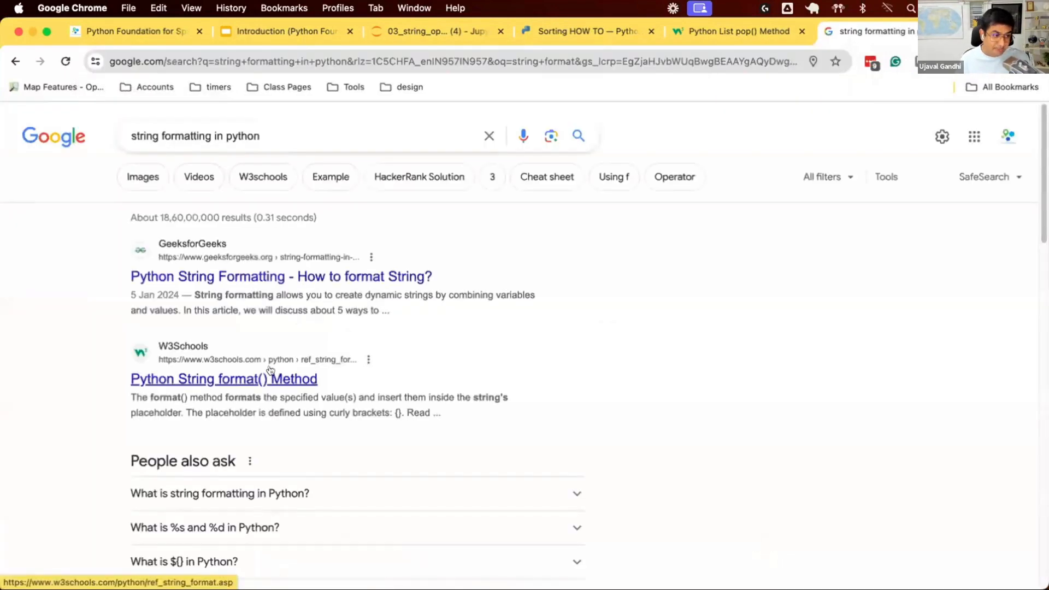
- Read the W3Schools Python String format() Method page down to the Formatting Types table
left_click(223, 378)
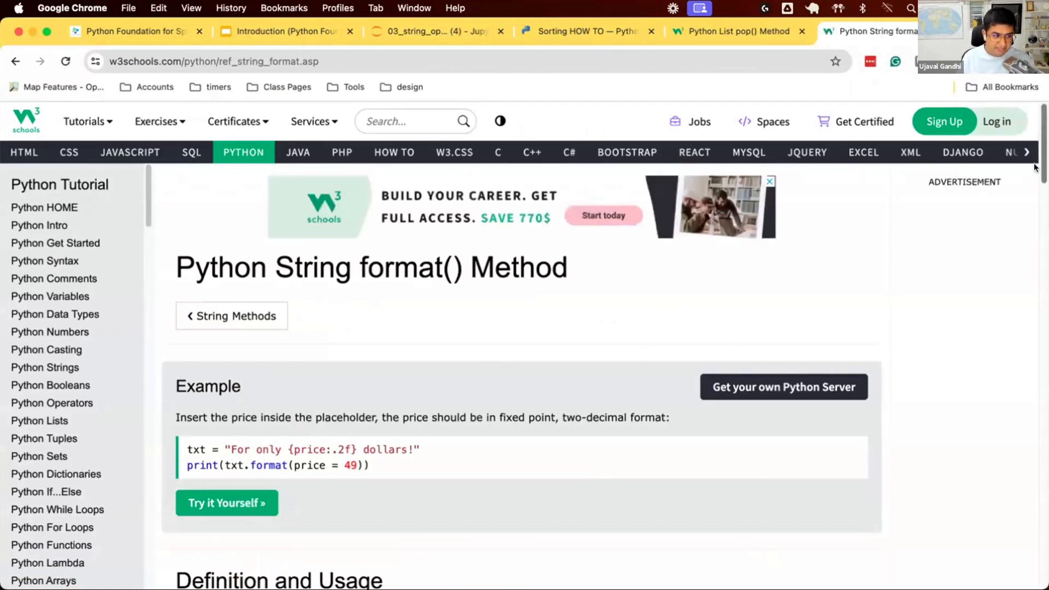
scroll("down", 3)
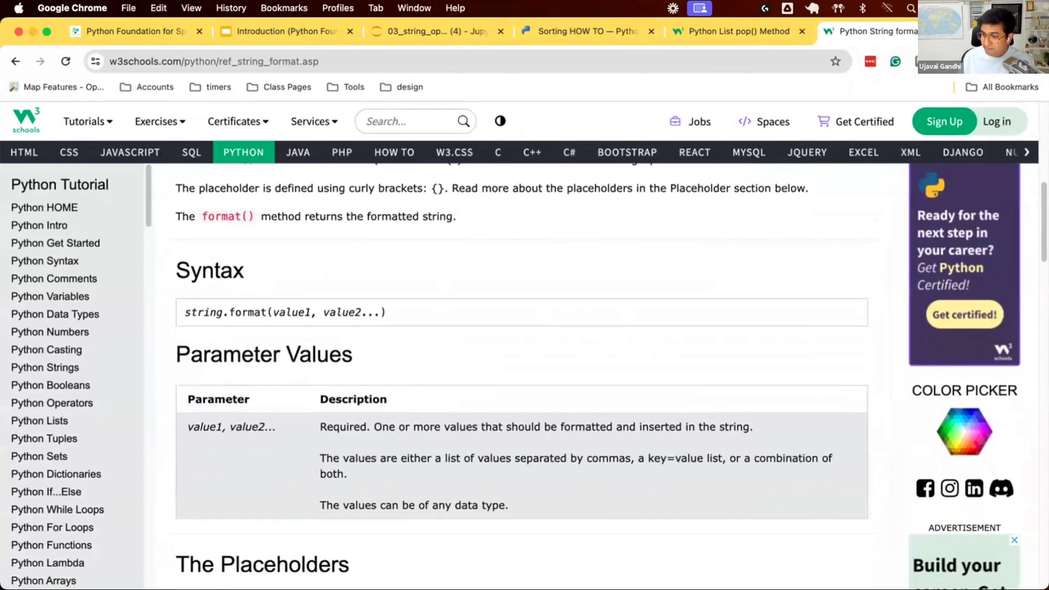
scroll("down", 3)
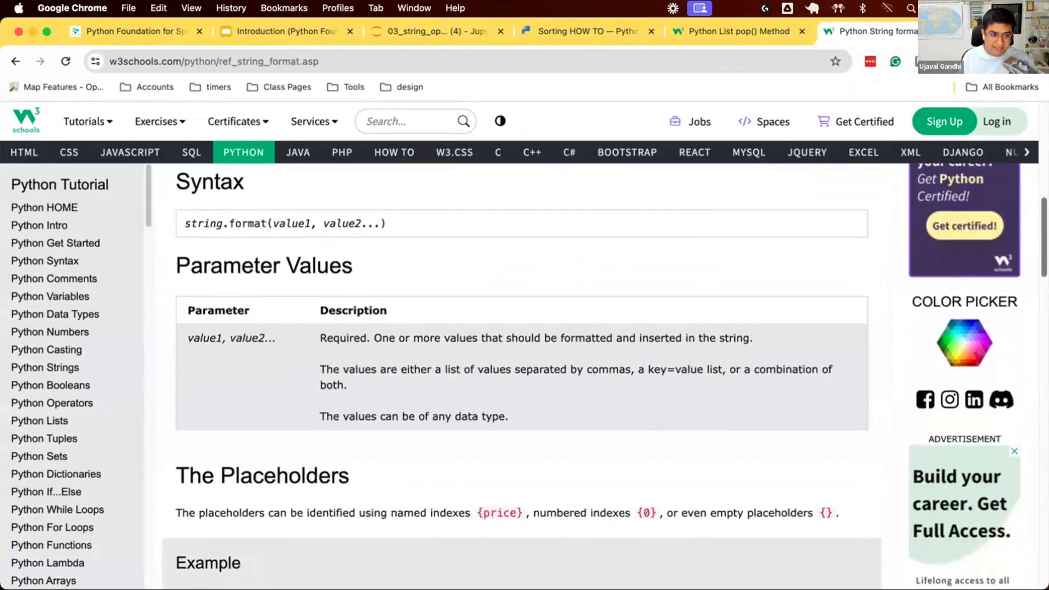
scroll("down", 3)
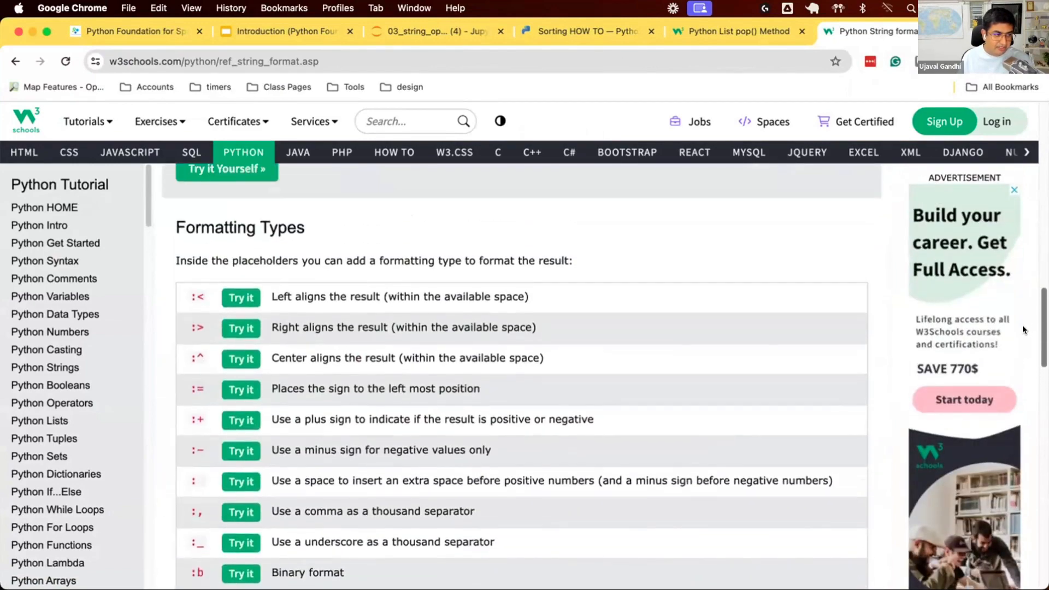
scroll("down", 3)
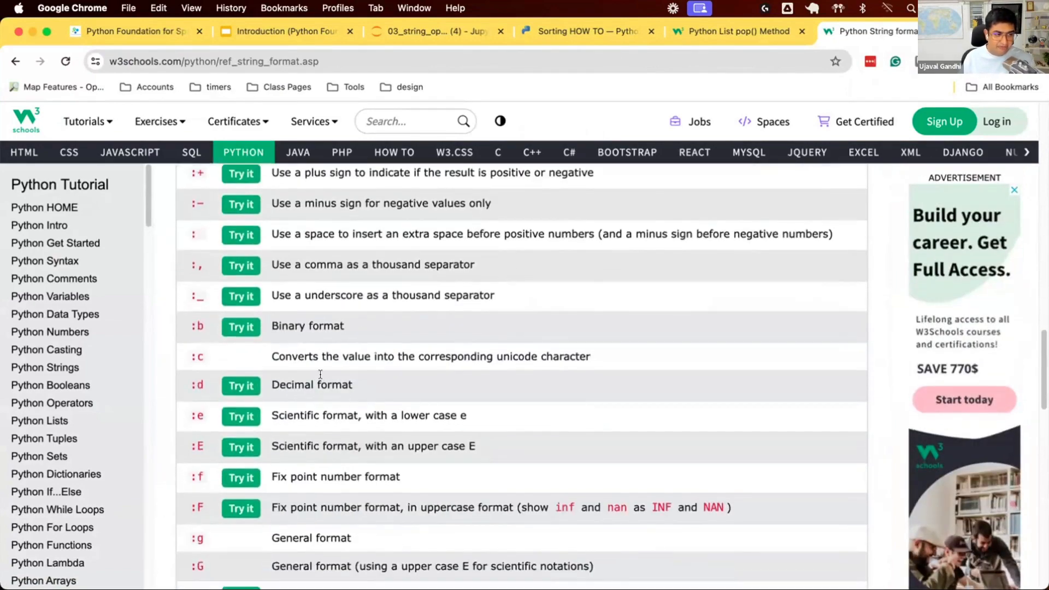
mouse_move(212, 479)
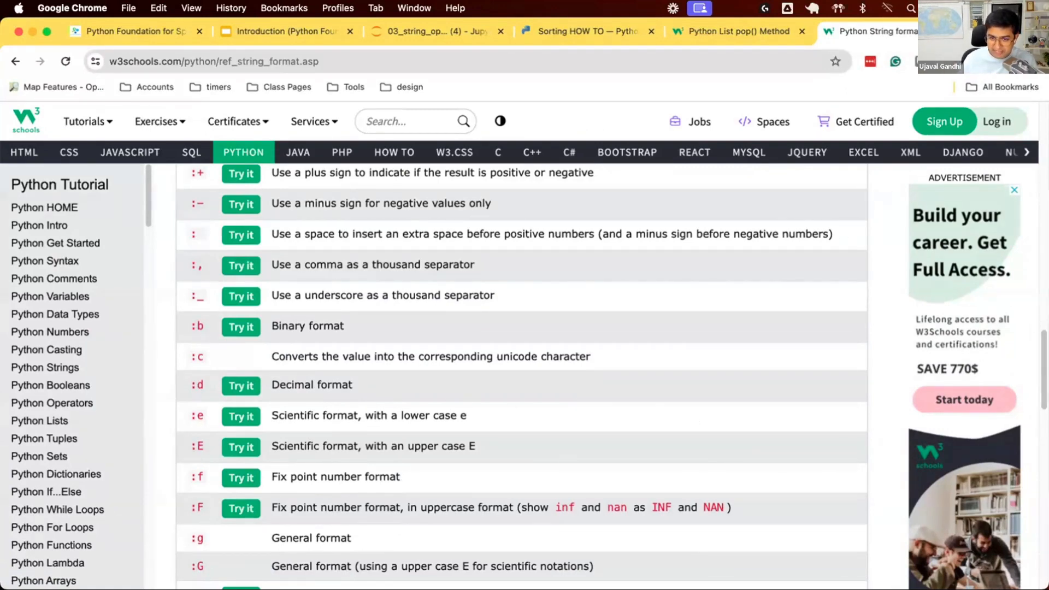
scroll("down", 3)
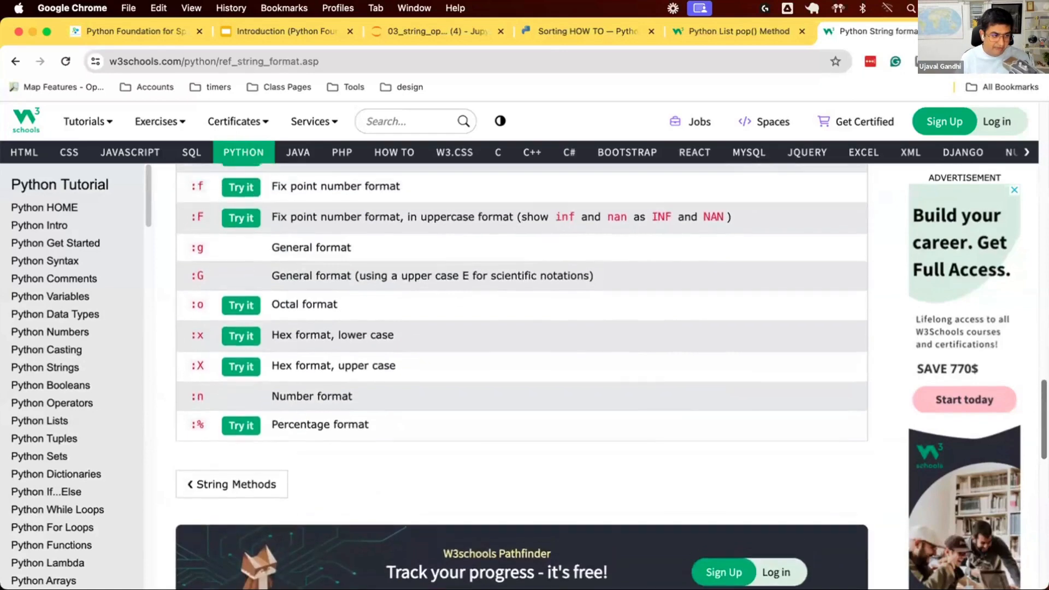
scroll("up", 3)
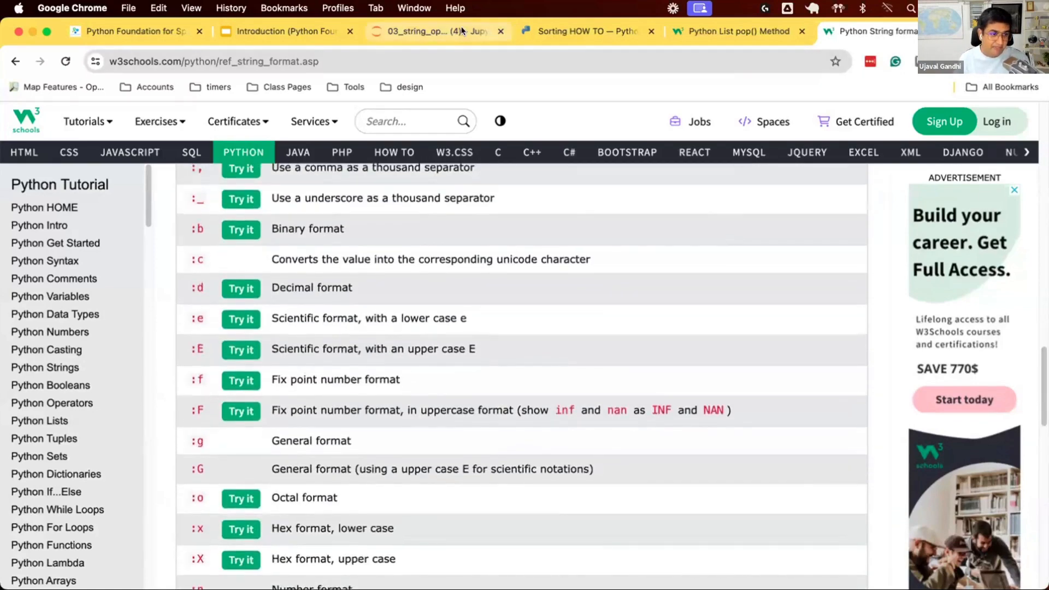
- Return to the 03_string_operations notebook and strip :.2f so coordinates print 37.7749,-122.4194
left_click(424, 31)
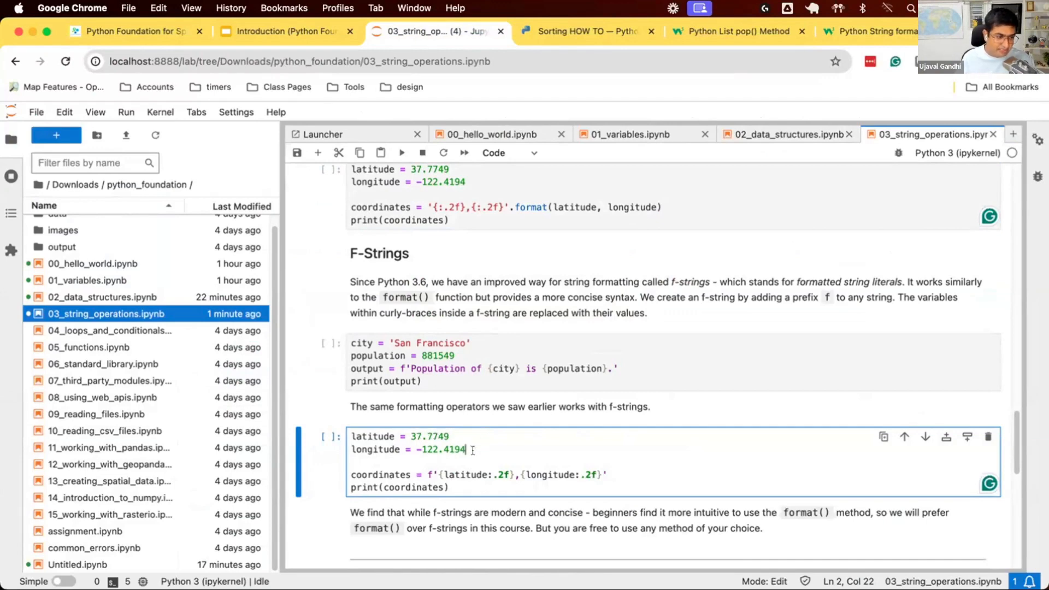
mouse_move(485, 487)
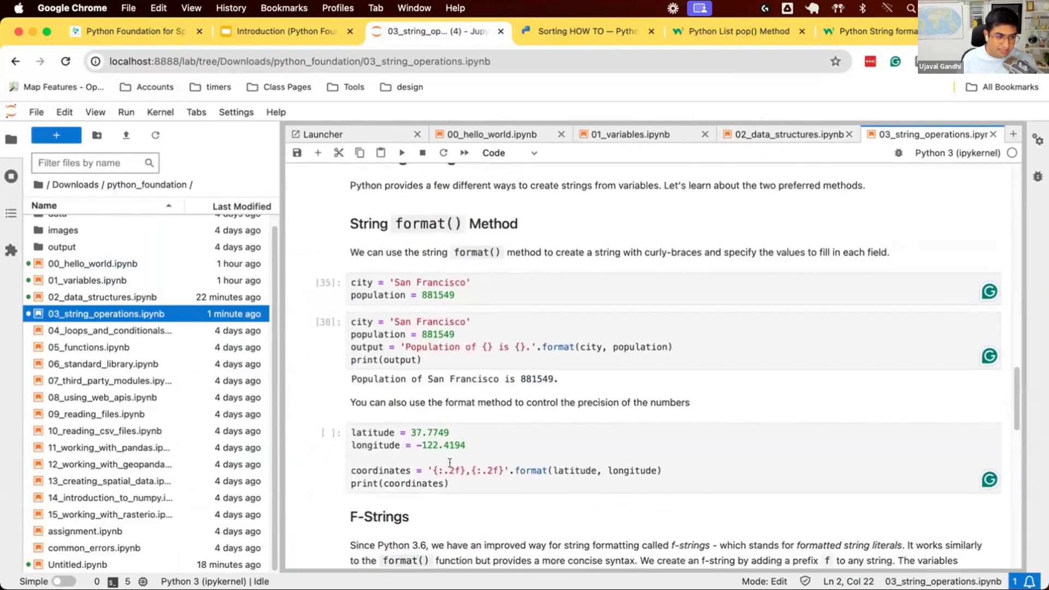
left_click(449, 464)
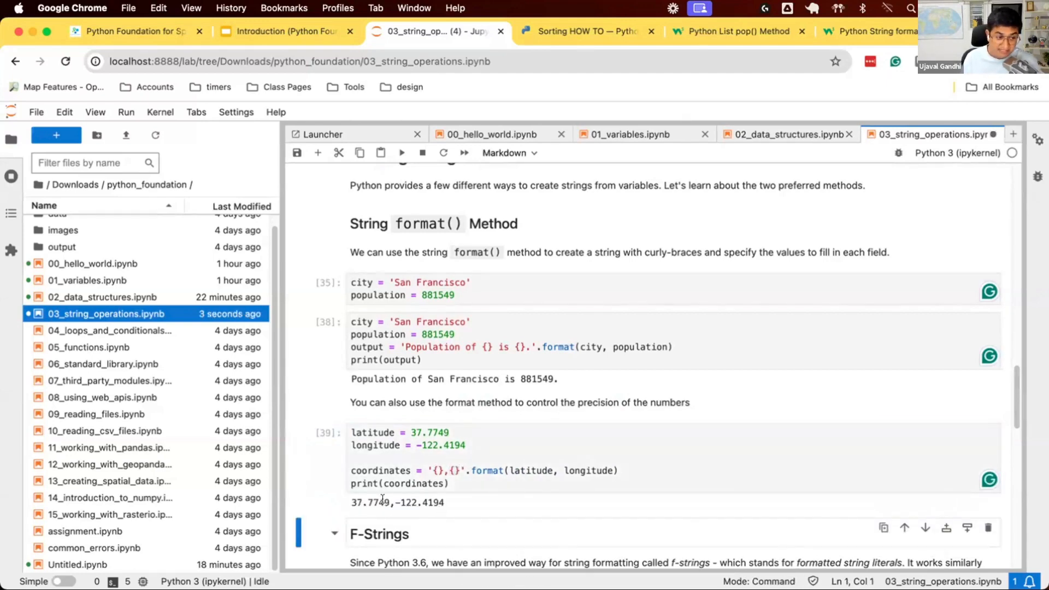
- Change the string to 'The coordinates are {:.2f},{:.2f}' and run it to print 37.77,-122.42
left_click(437, 470)
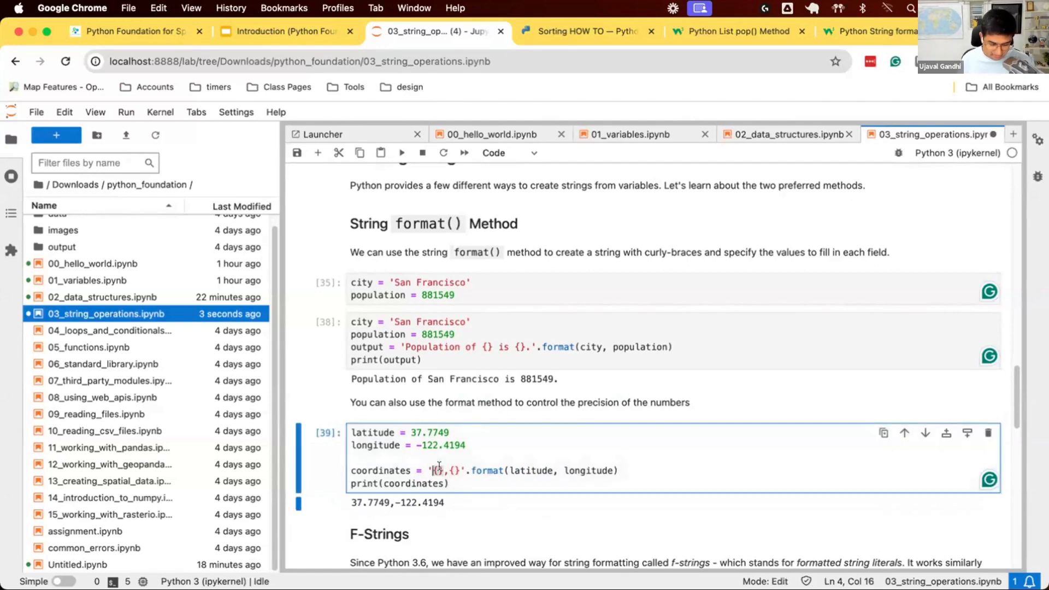
type("The coordinates are")
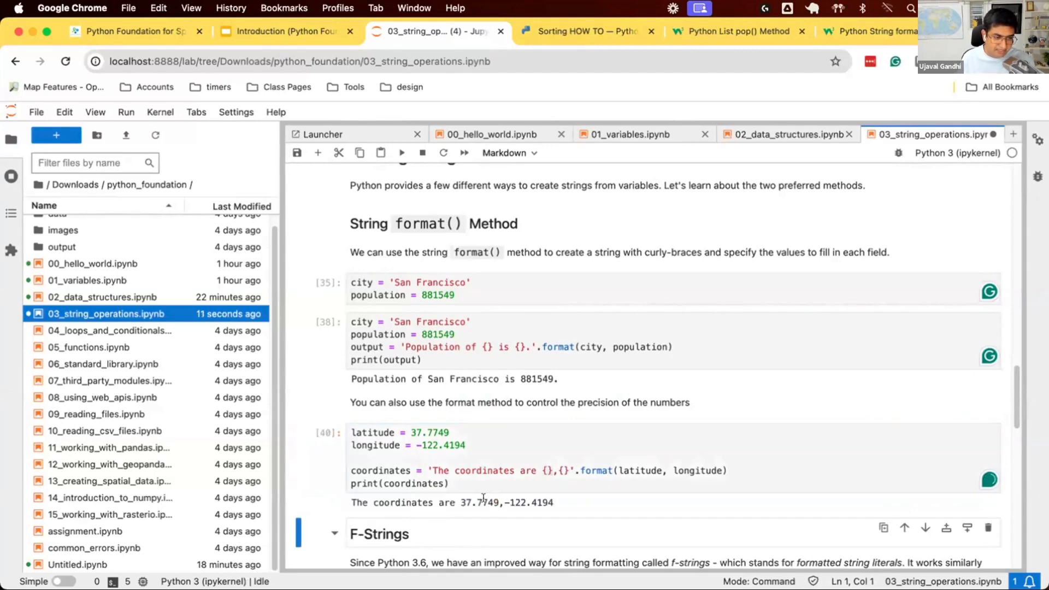
mouse_move(704, 479)
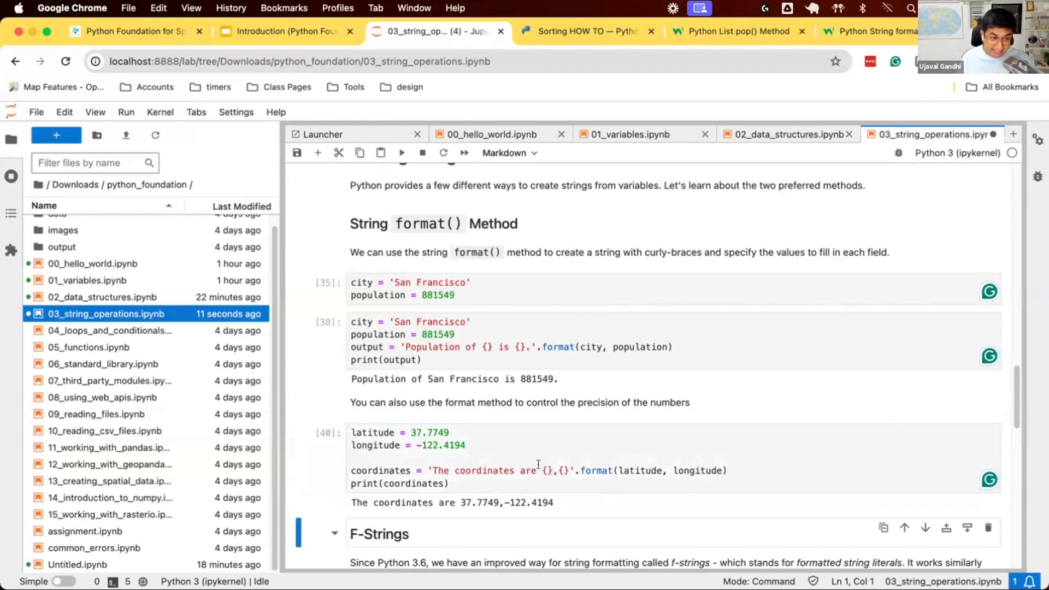
left_click(546, 470)
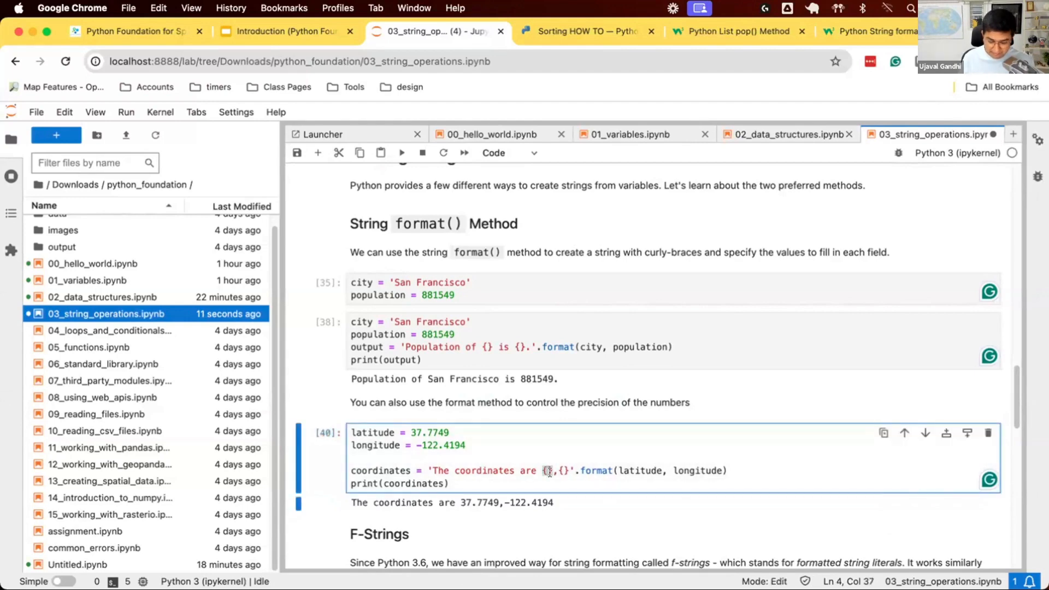
type(".2")
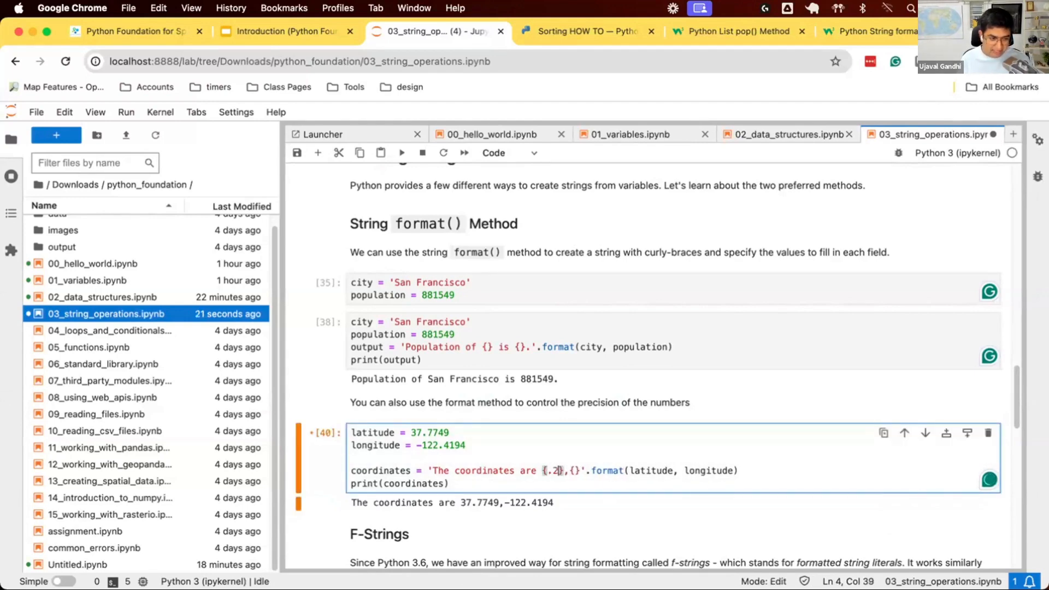
type("2f")
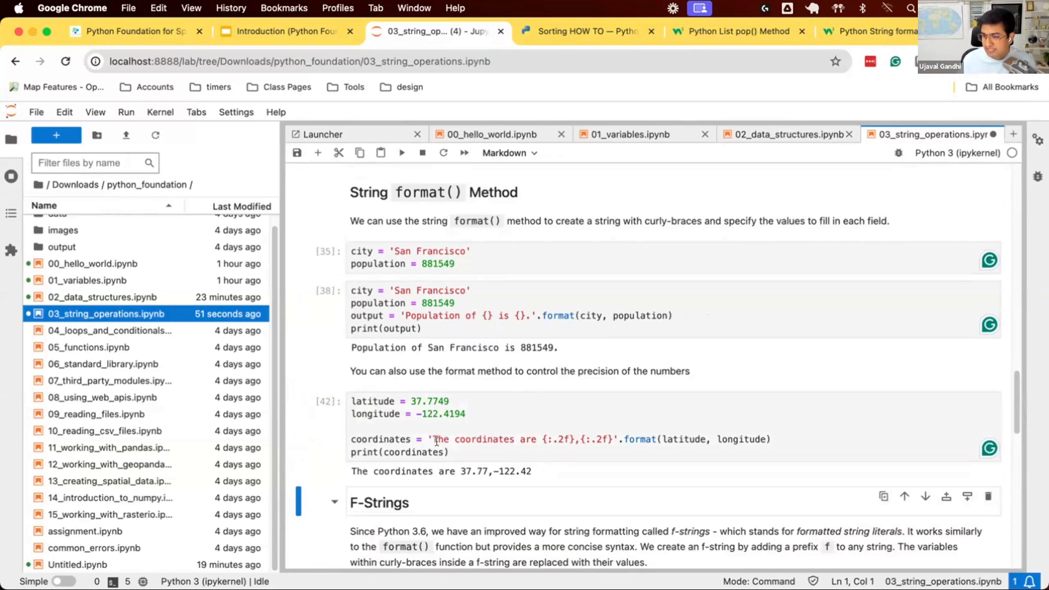
mouse_move(441, 443)
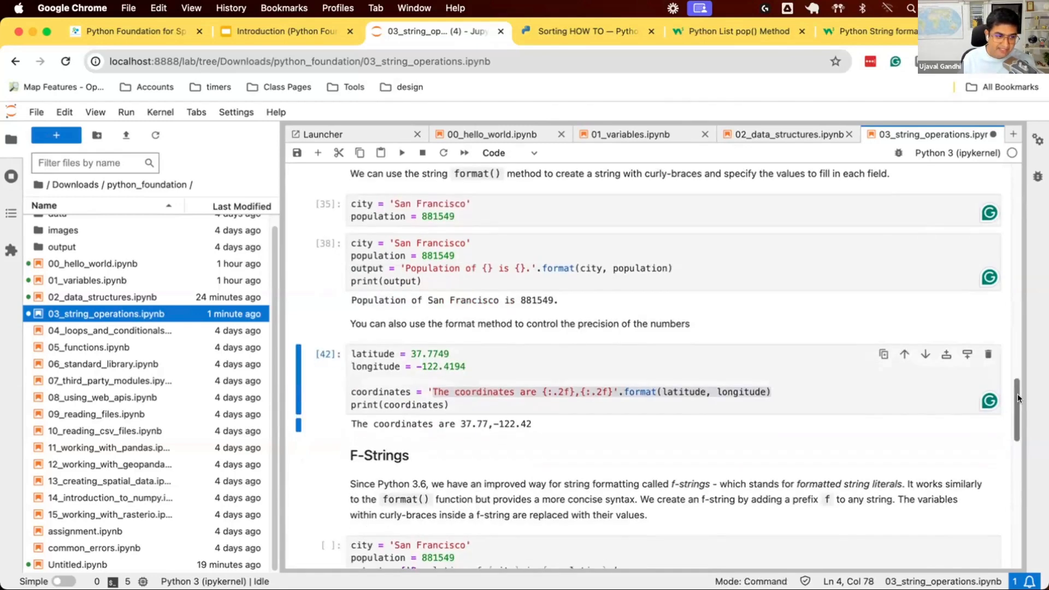
mouse_move(1012, 454)
type("f")
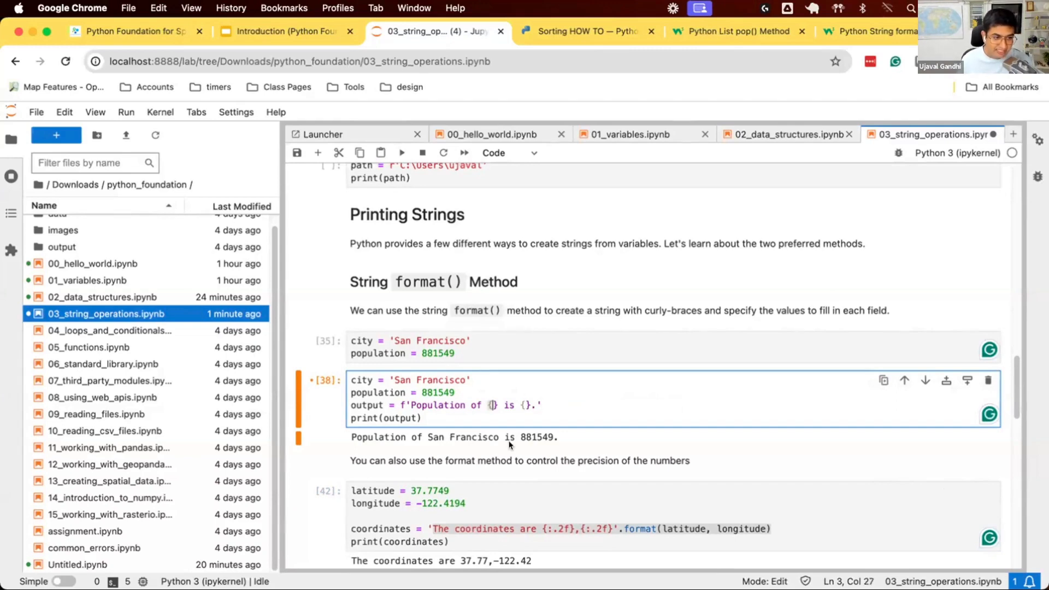
- Rewrite the population line as f'Population of {city} is {population}.' and run it
type("city")
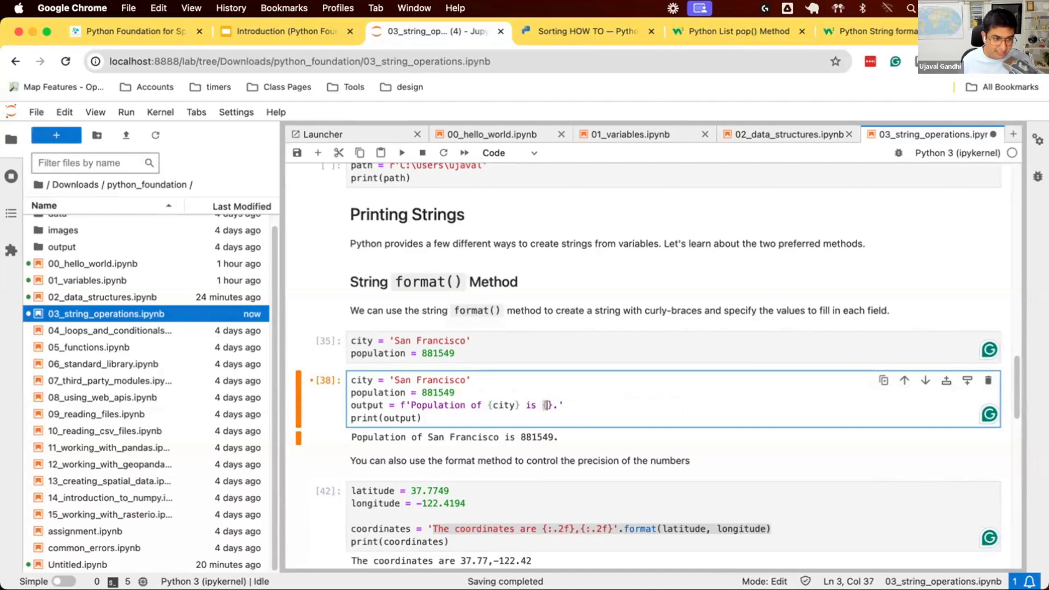
type("population")
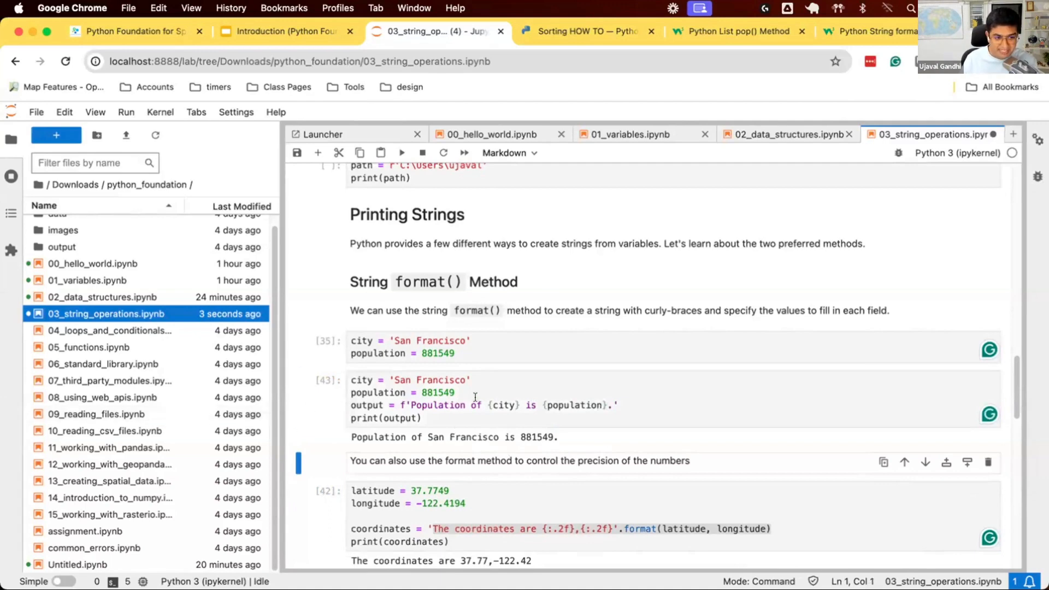
left_click(503, 404)
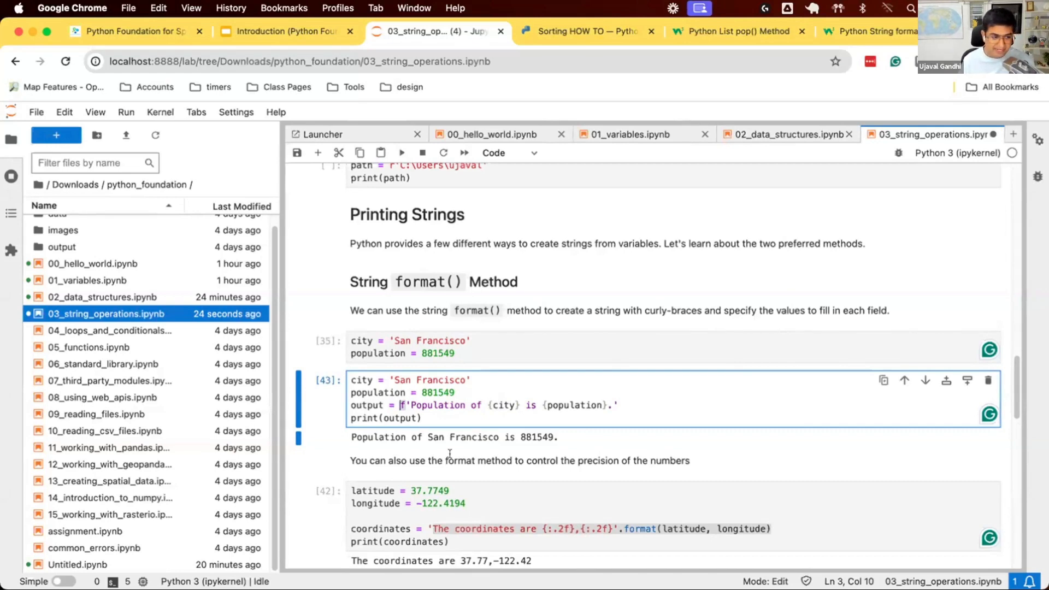
- Rewrite the coordinates line as f'The coordinates are {latitude:.2f},{longitude:.2f}'
left_click(482, 520)
type("f")
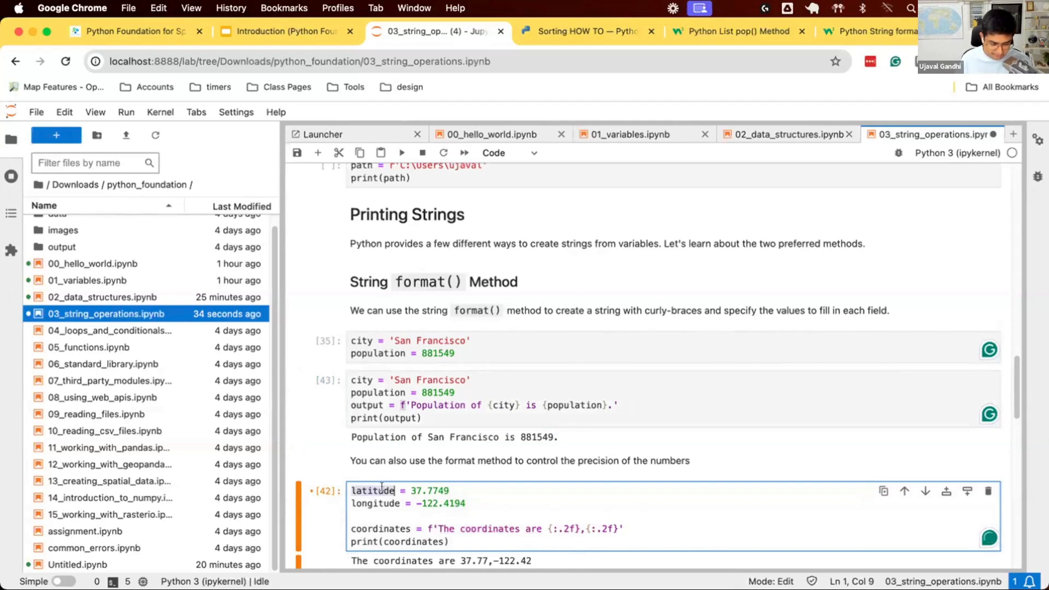
type("latitude")
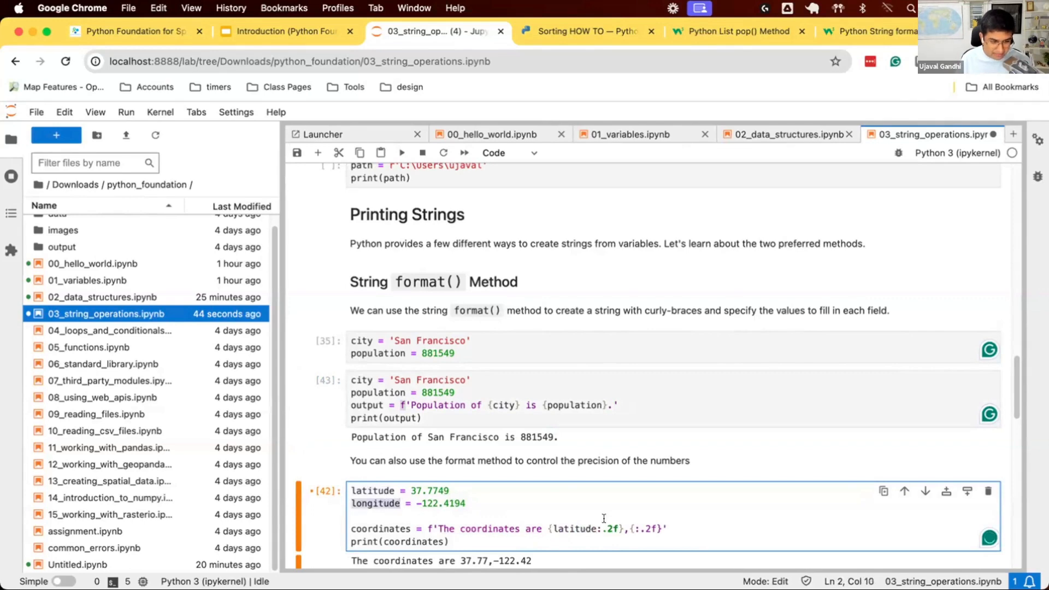
type("longitude")
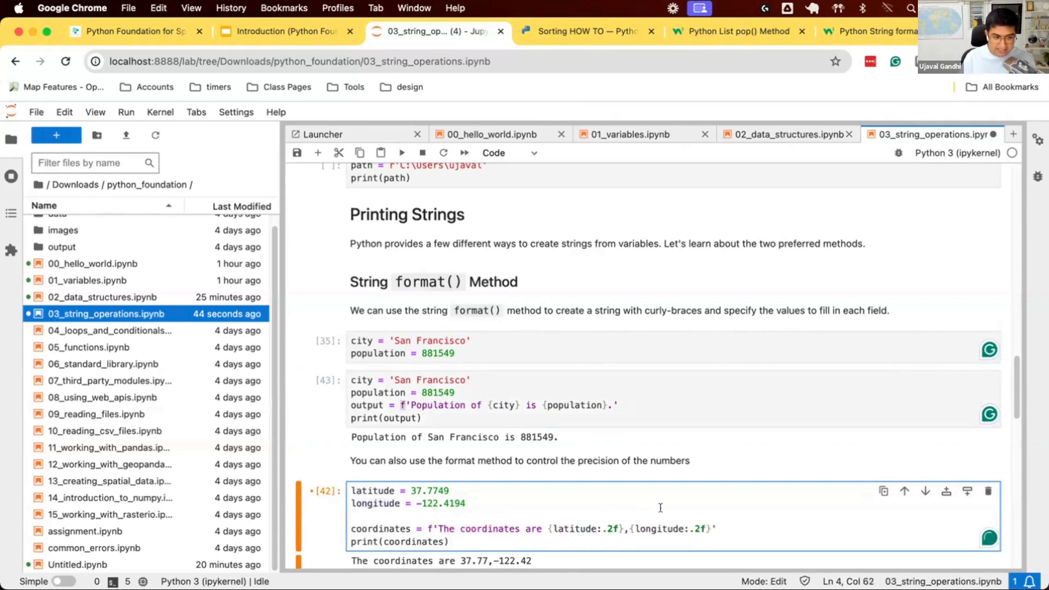